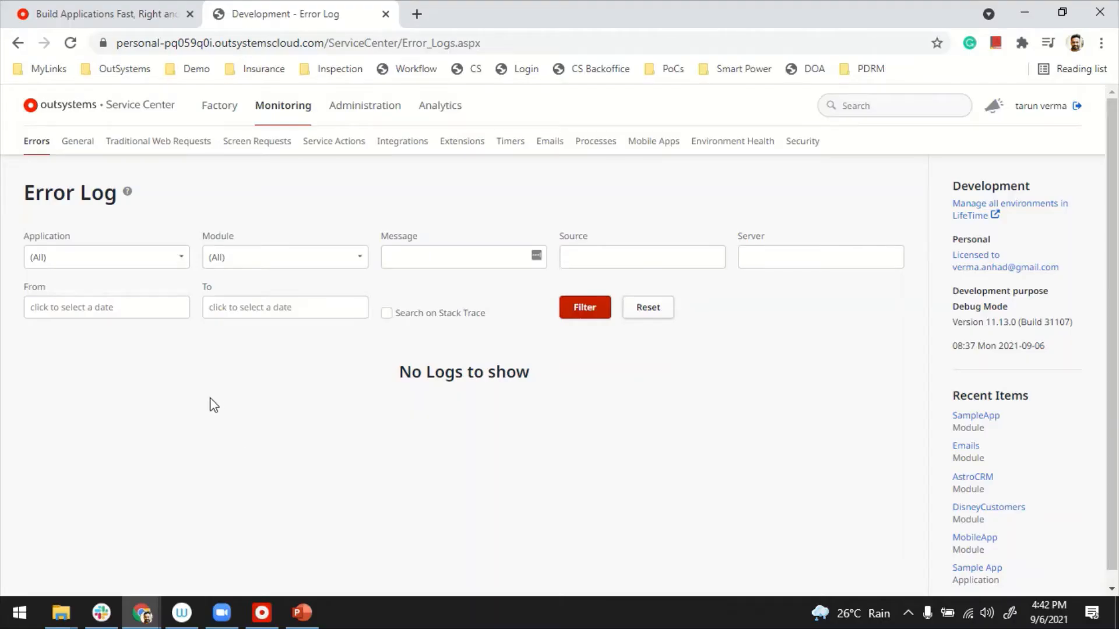
mouse_move(257, 269)
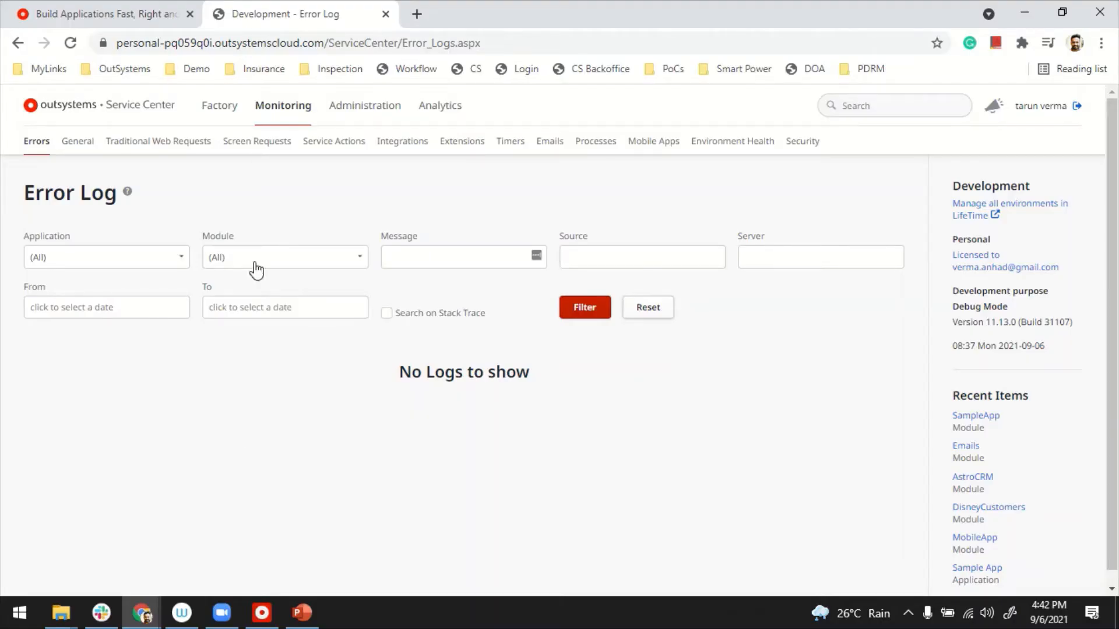
mouse_move(282, 114)
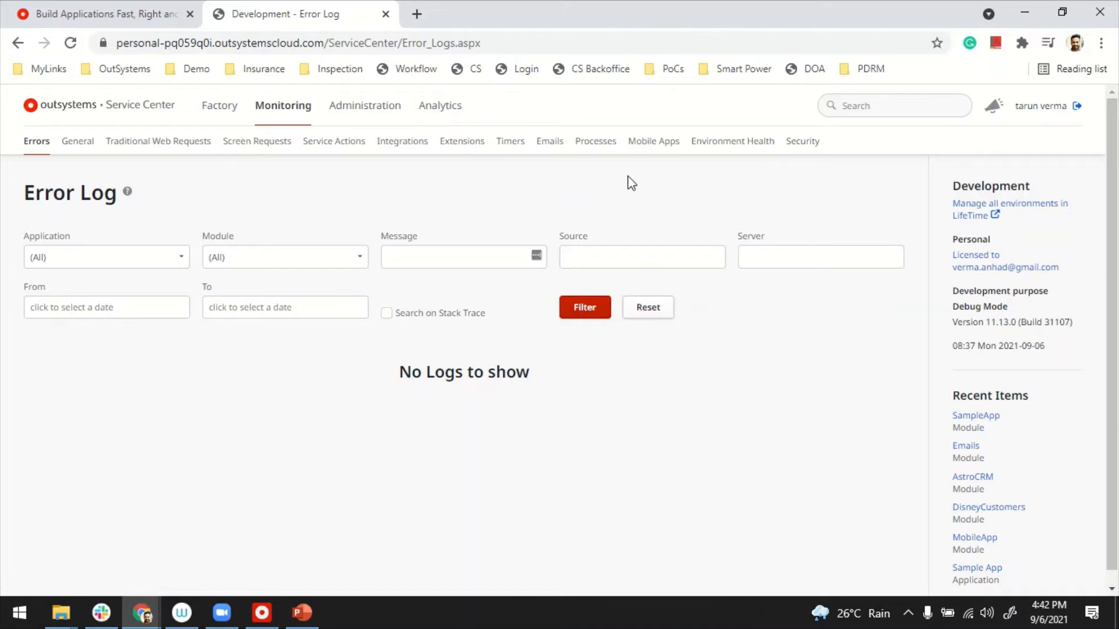
mouse_move(265, 582)
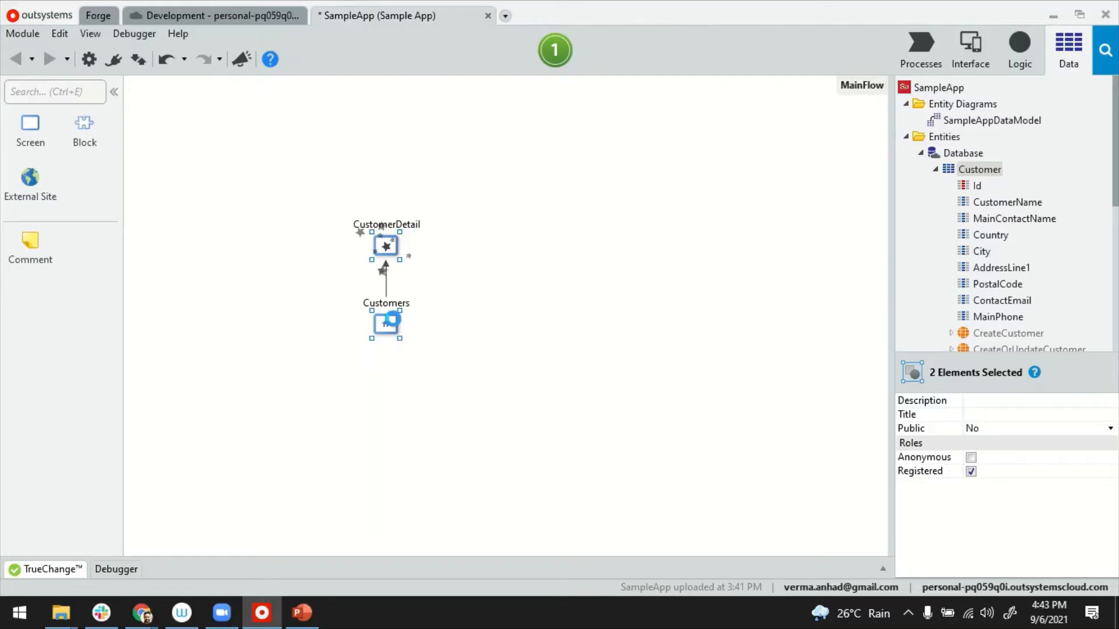
Step: Open CustomerDetail from MainFlow and open the SaveDetail client action behind its Save button
double_click(386, 323)
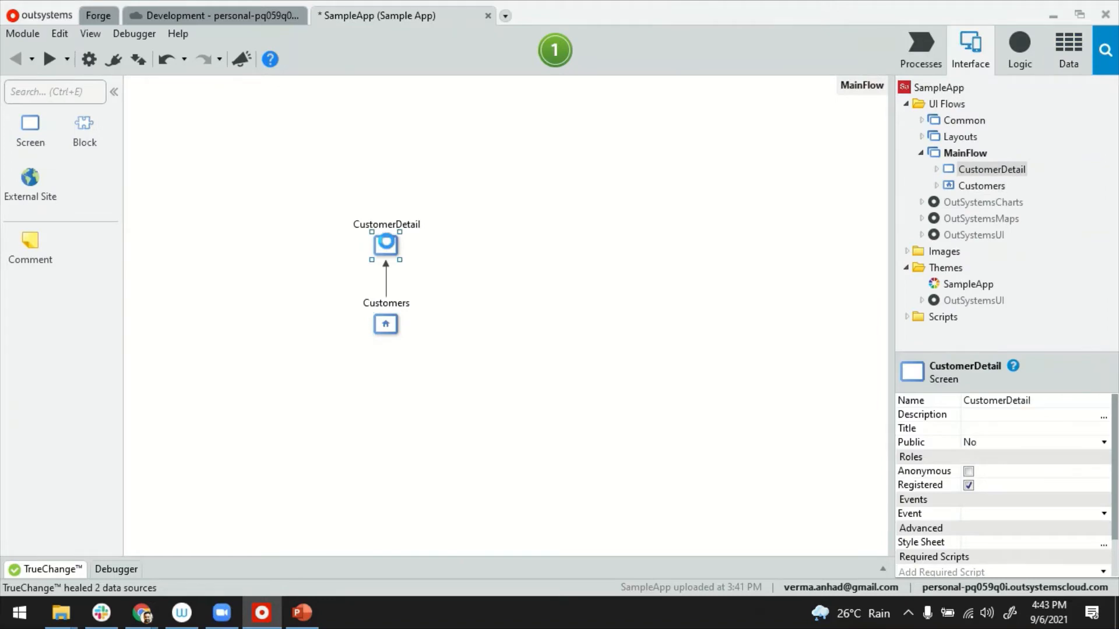
double_click(386, 243)
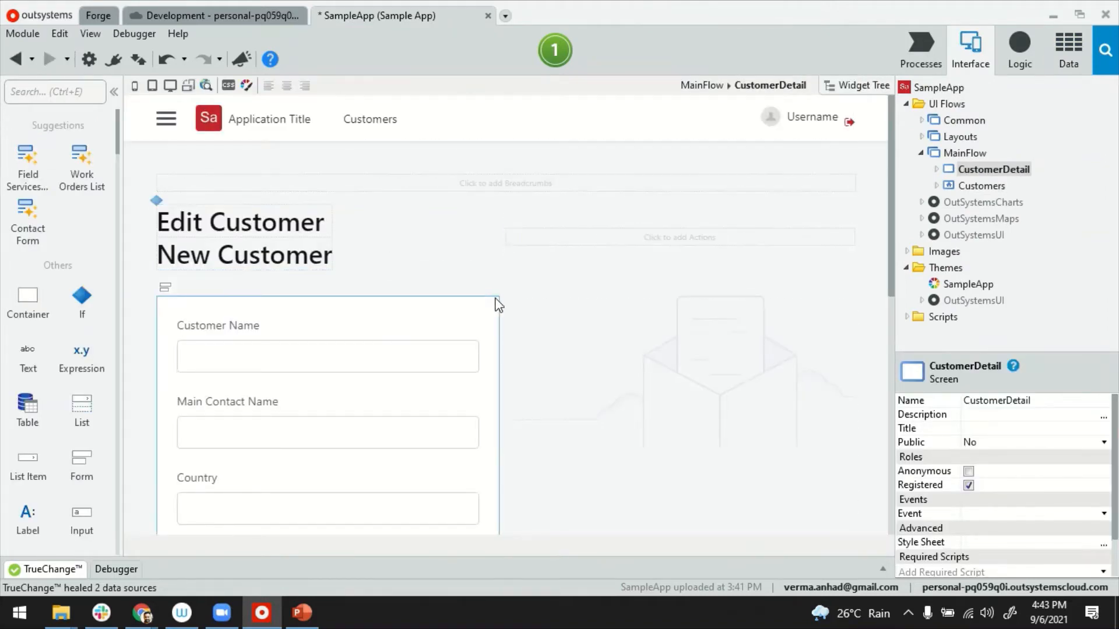
scroll("down", 3)
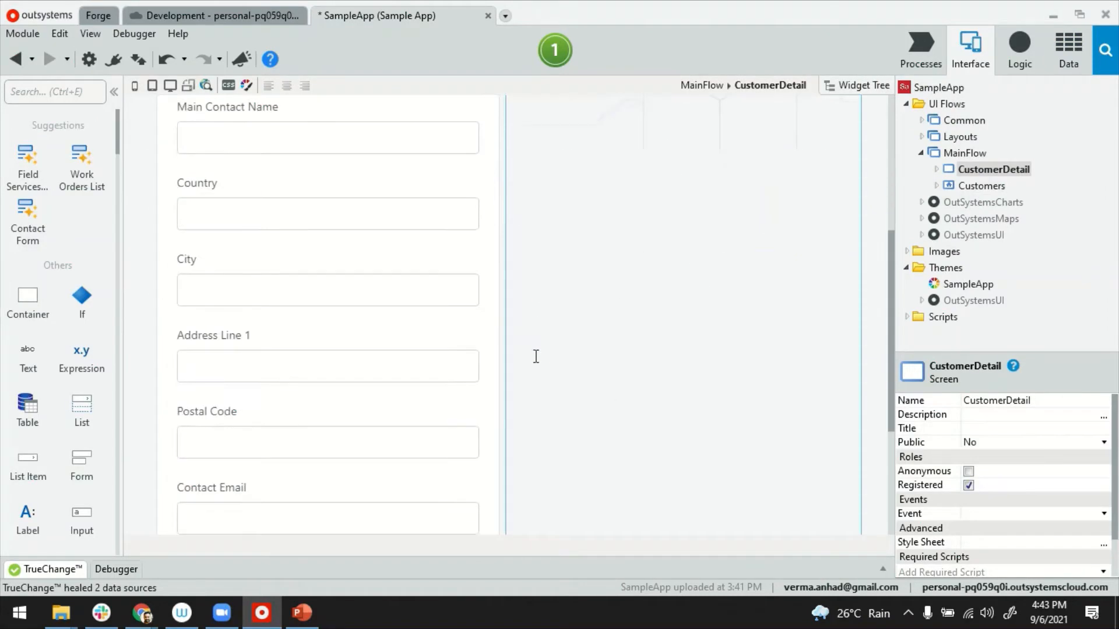
scroll("down", 3)
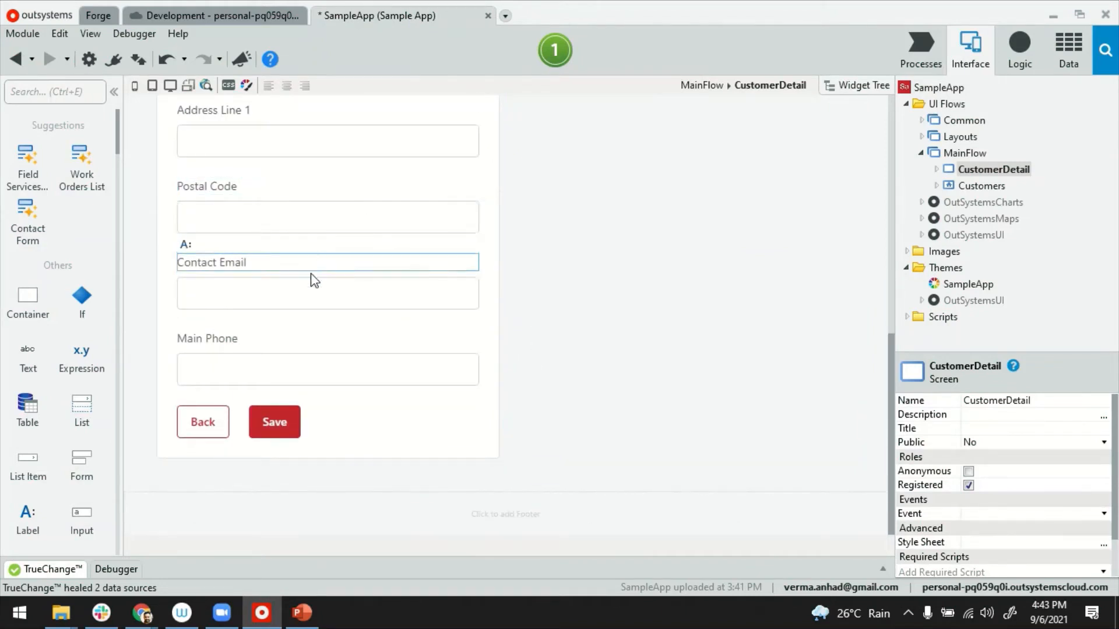
double_click(274, 422)
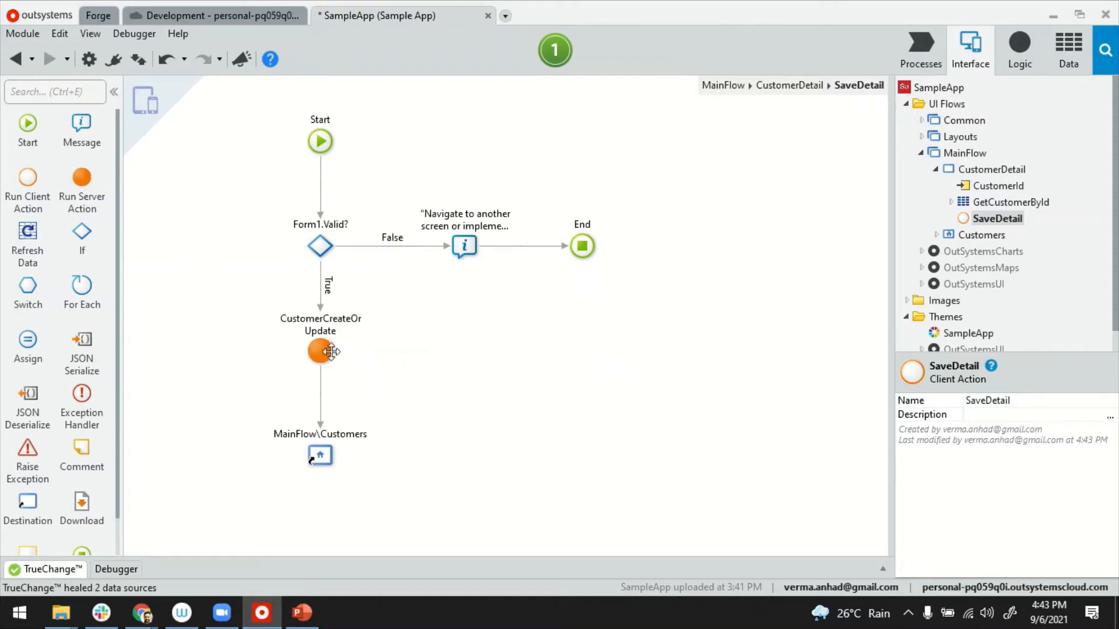
mouse_move(322, 397)
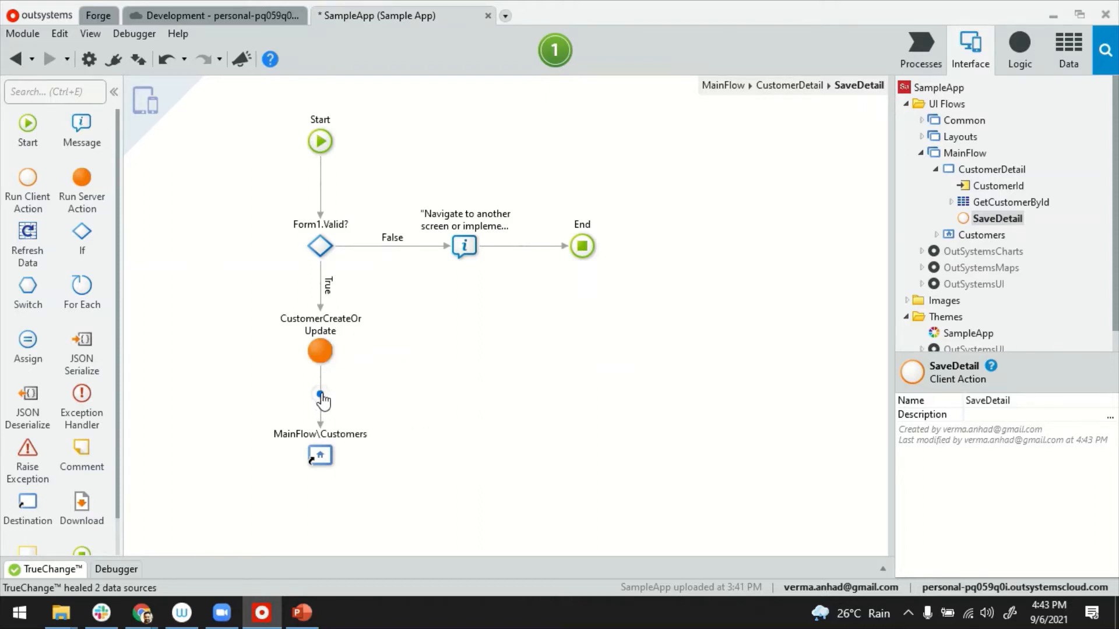
mouse_move(321, 398)
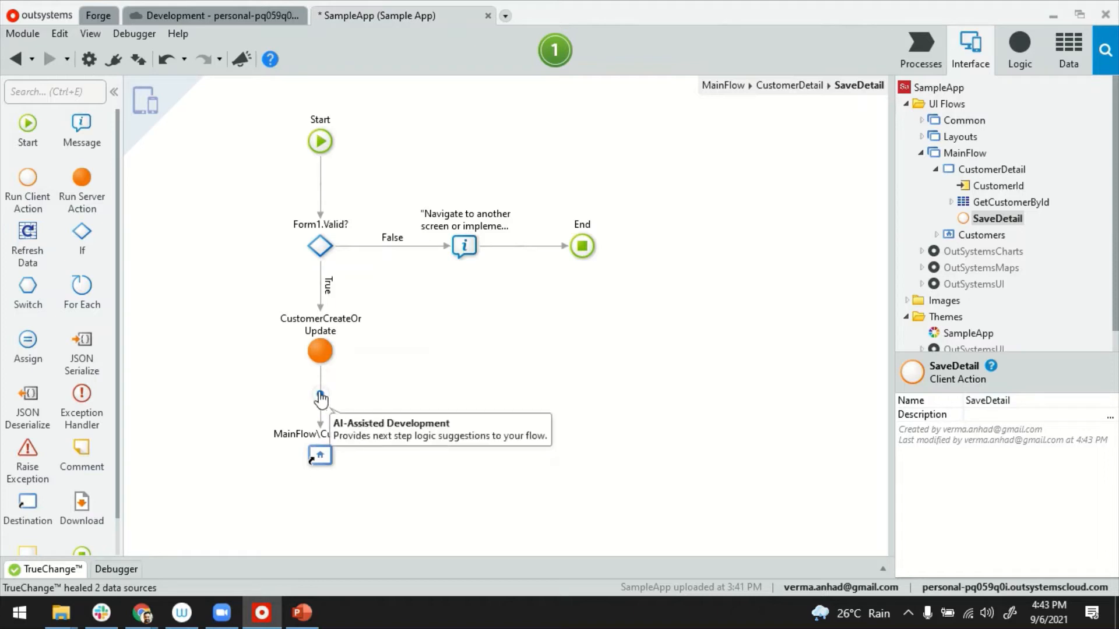
Step: Insert a LogMessage call right after CustomerCreateOrUpdate via the connector suggestions search 'Logme'
left_click(321, 396)
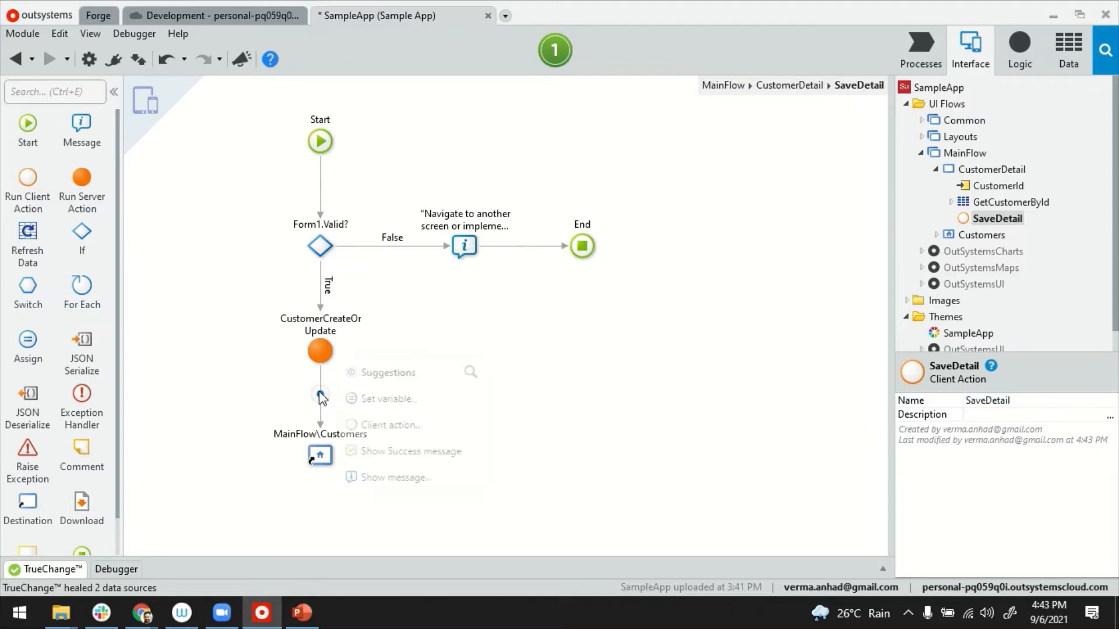
type("Lo")
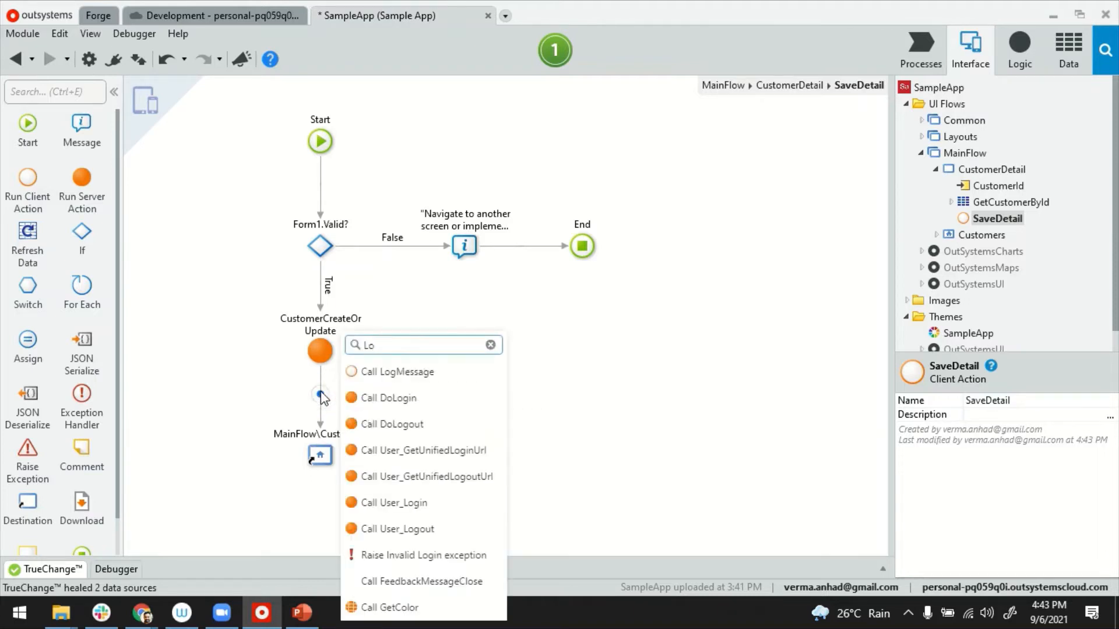
type("gme")
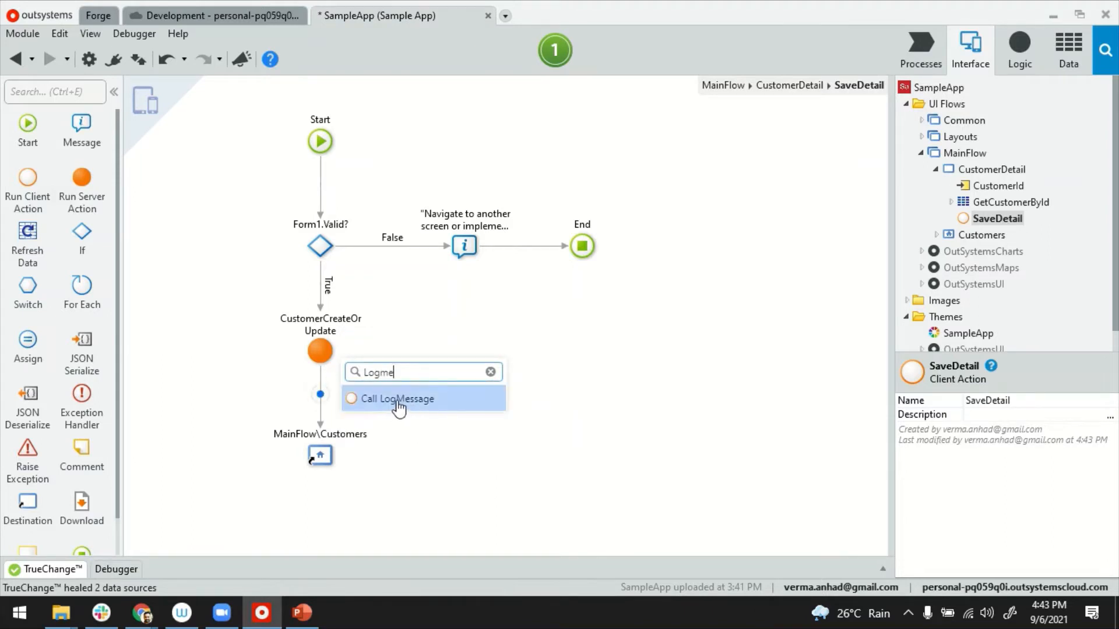
mouse_move(398, 399)
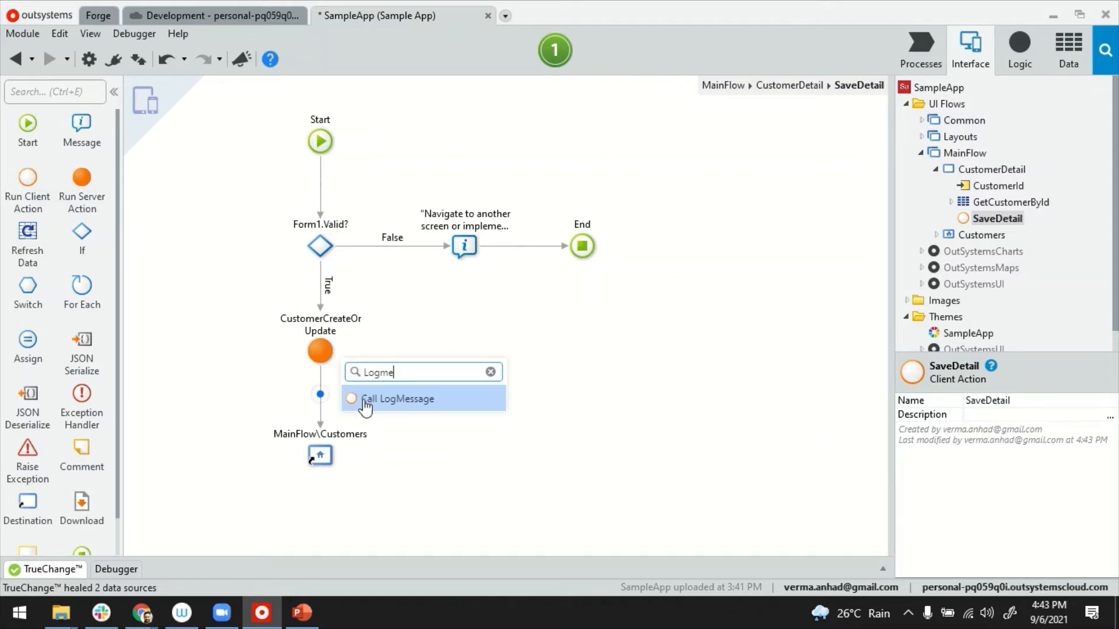
left_click(397, 398)
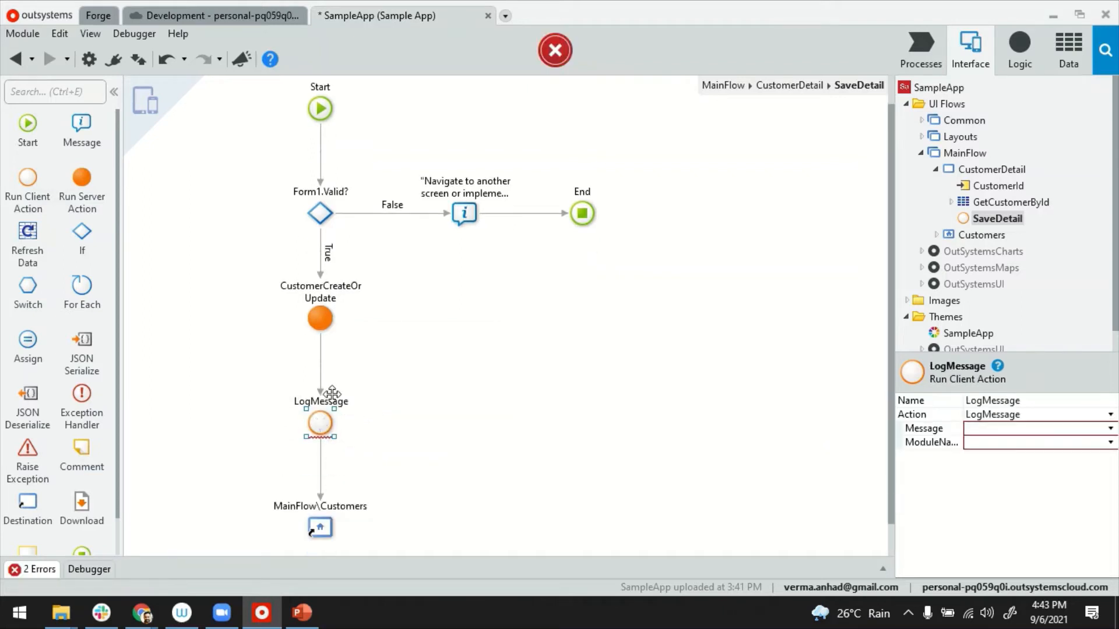
Step: Set Message to GetCustomerById's CustomerName + " was updated" and confirm the expression
left_click(1035, 428)
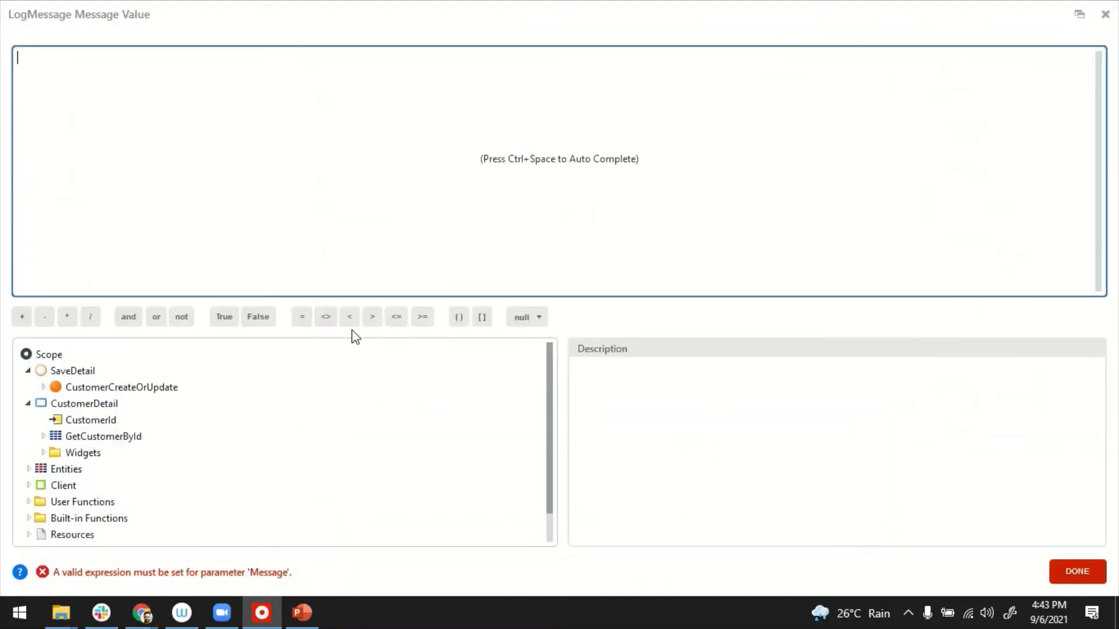
left_click(102, 436)
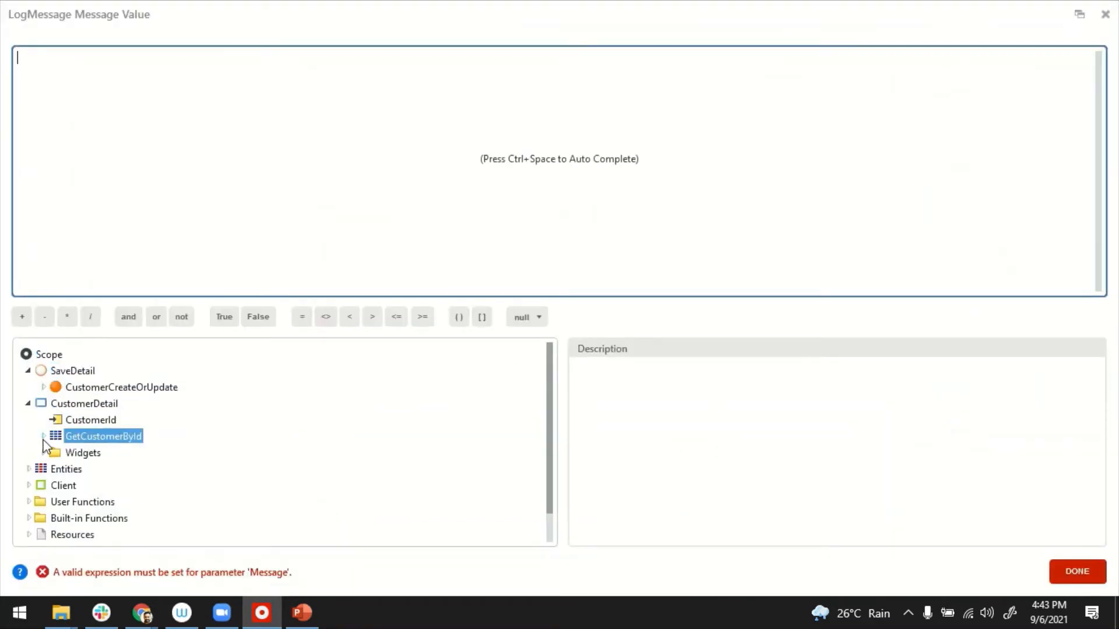
left_click(43, 436)
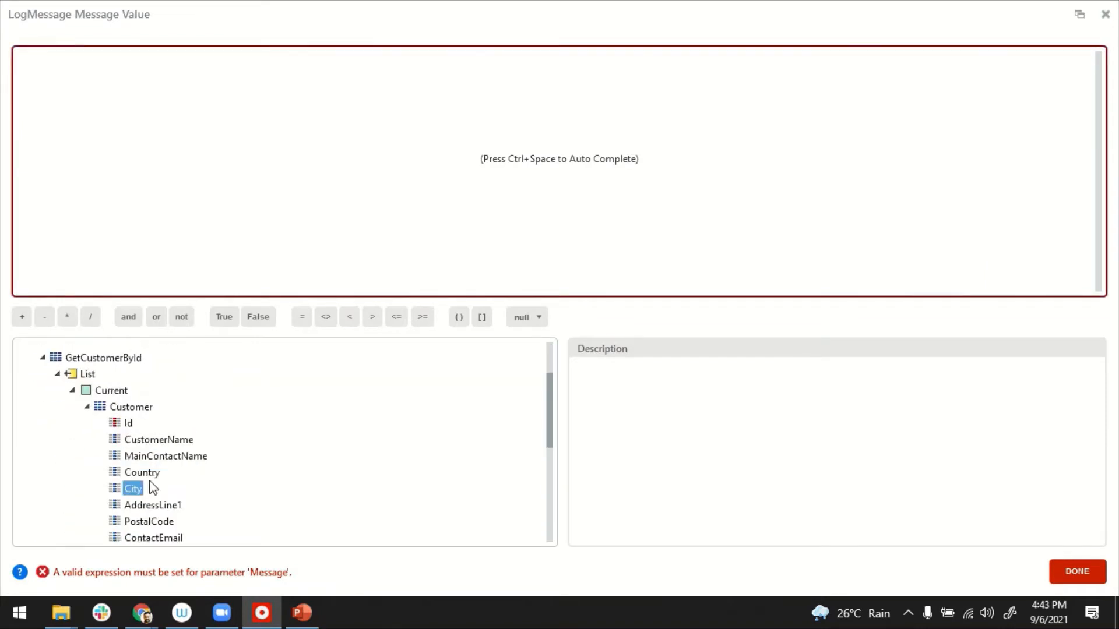
double_click(158, 440)
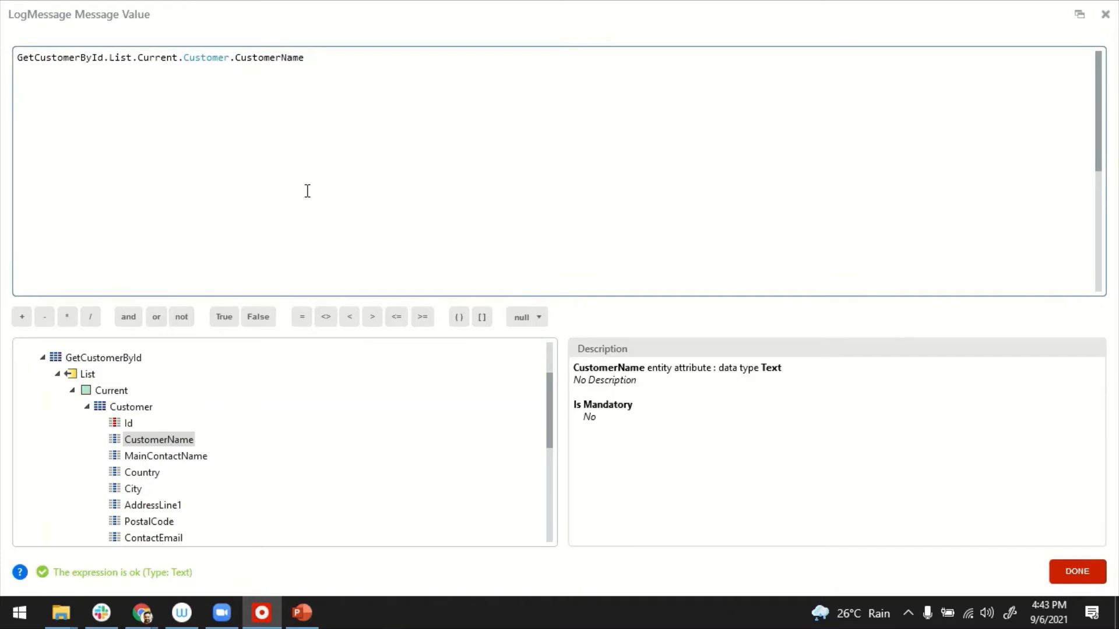
type("+ \" was \"")
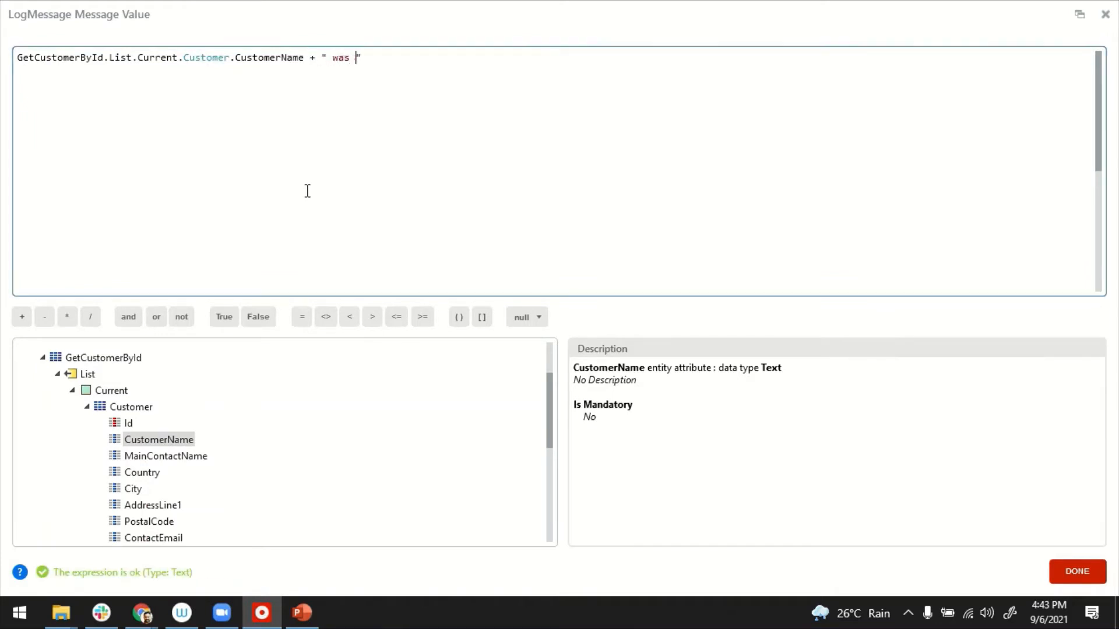
type("updated")
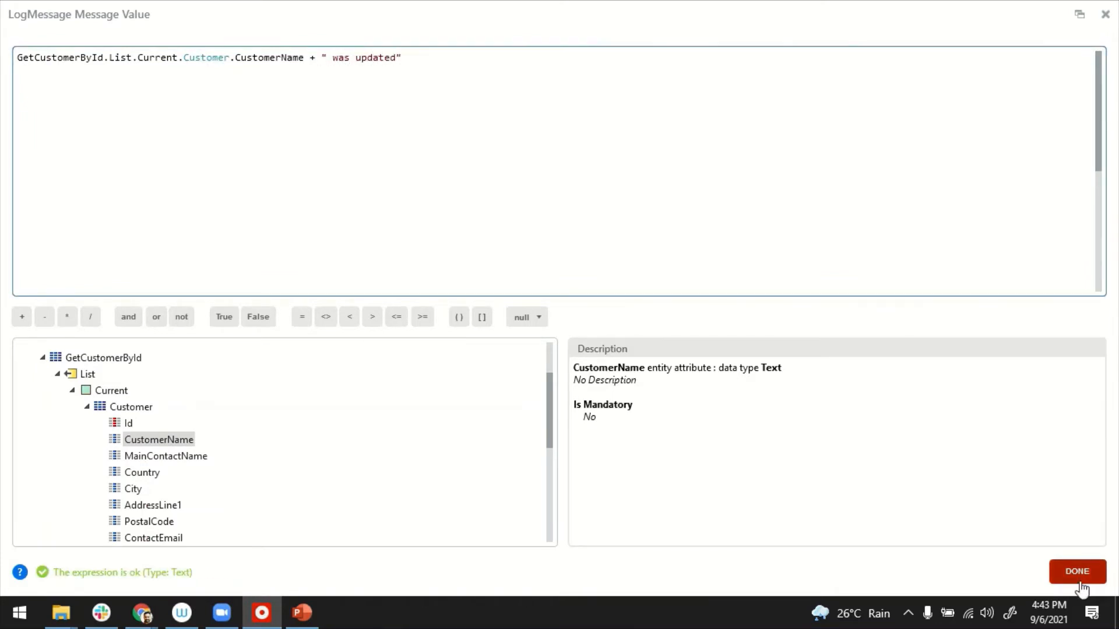
left_click(1076, 572)
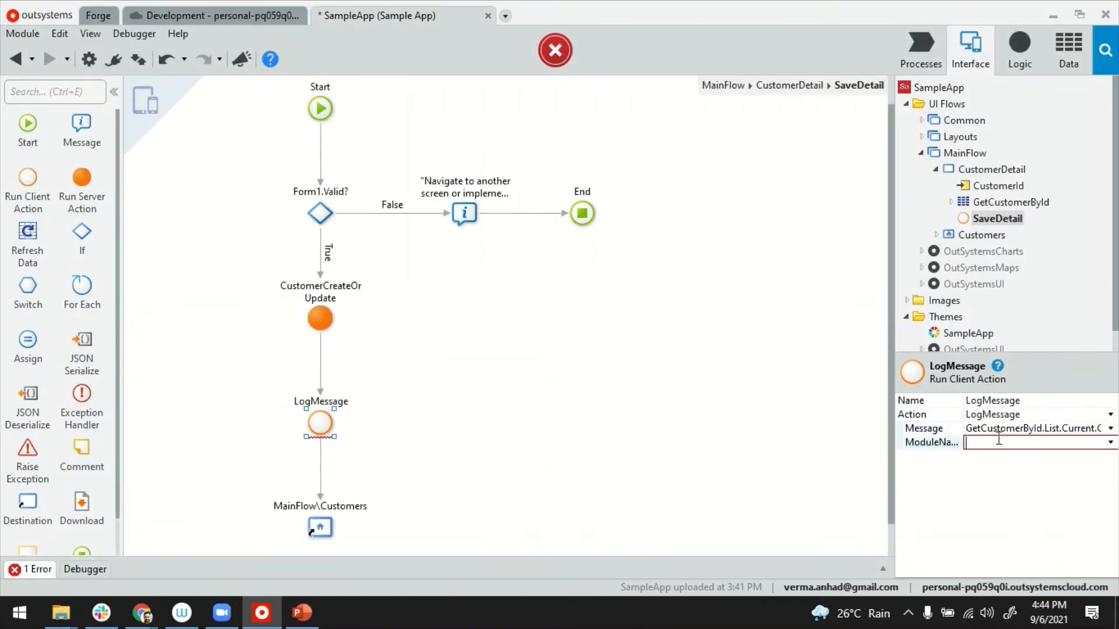
Step: Set the LogMessage ModuleName to "Sample"
type("\"Sample\"")
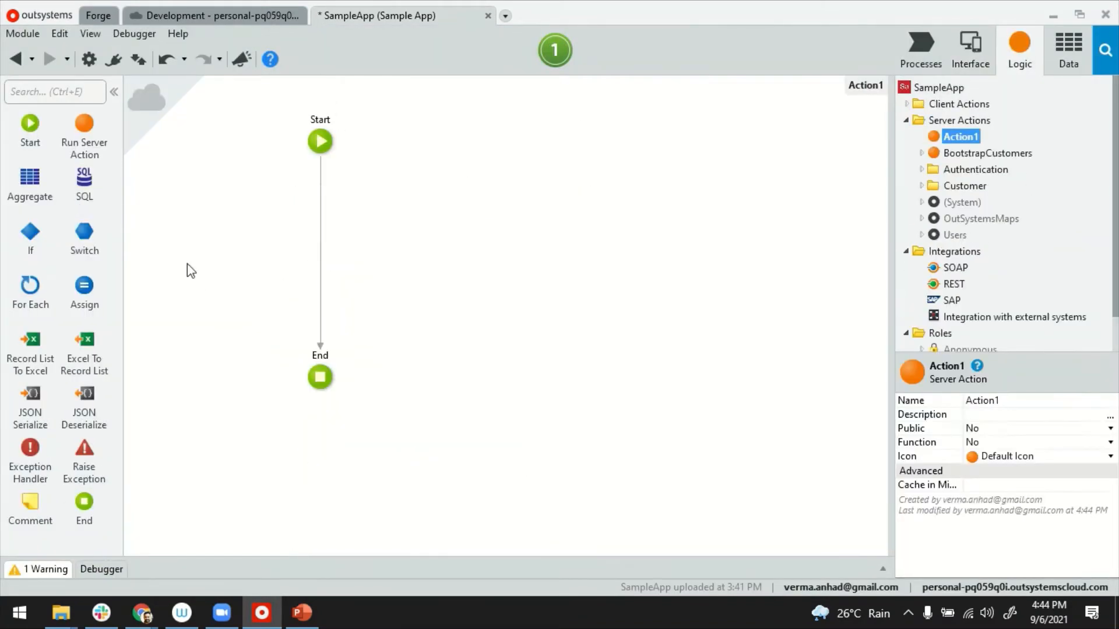
Step: Add a LogMessage call in server action Action1 and start its Message with "f"
left_click(319, 249)
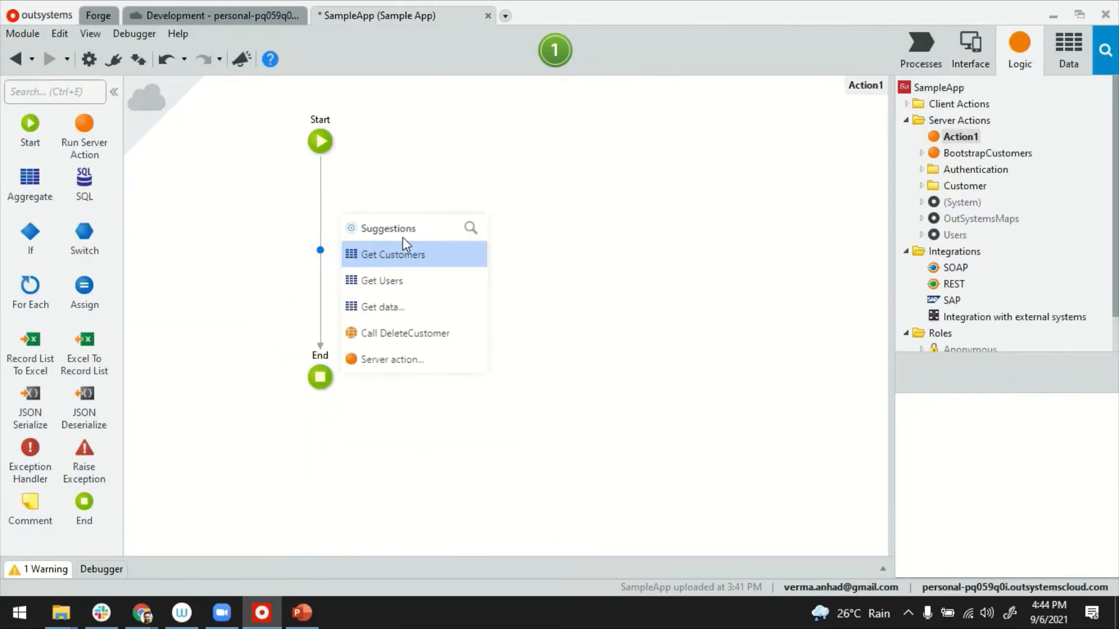
type("log")
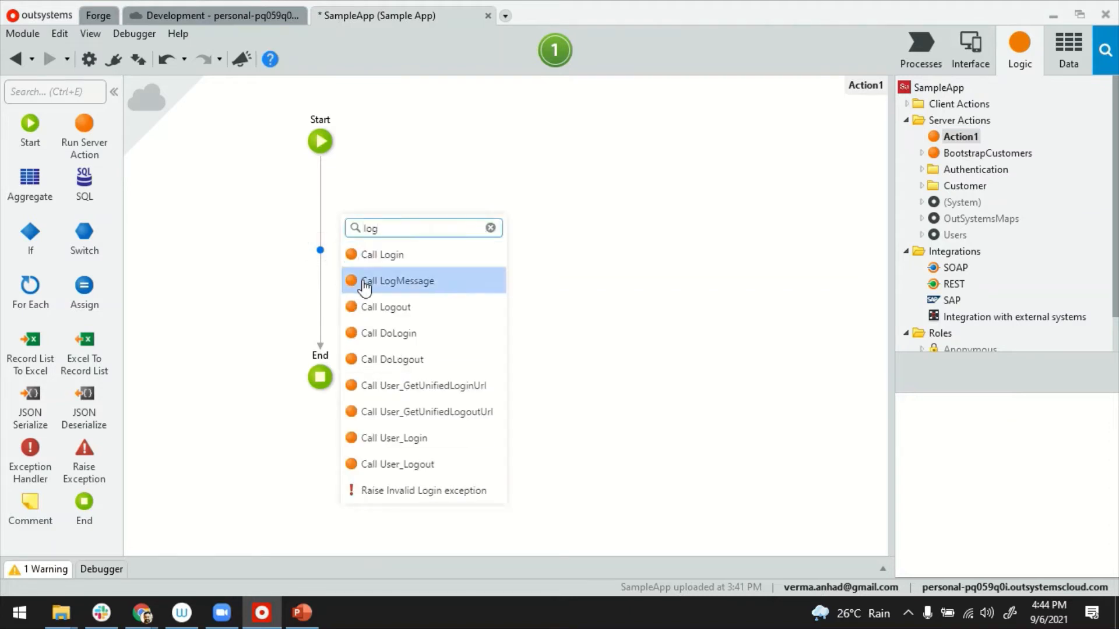
left_click(400, 281)
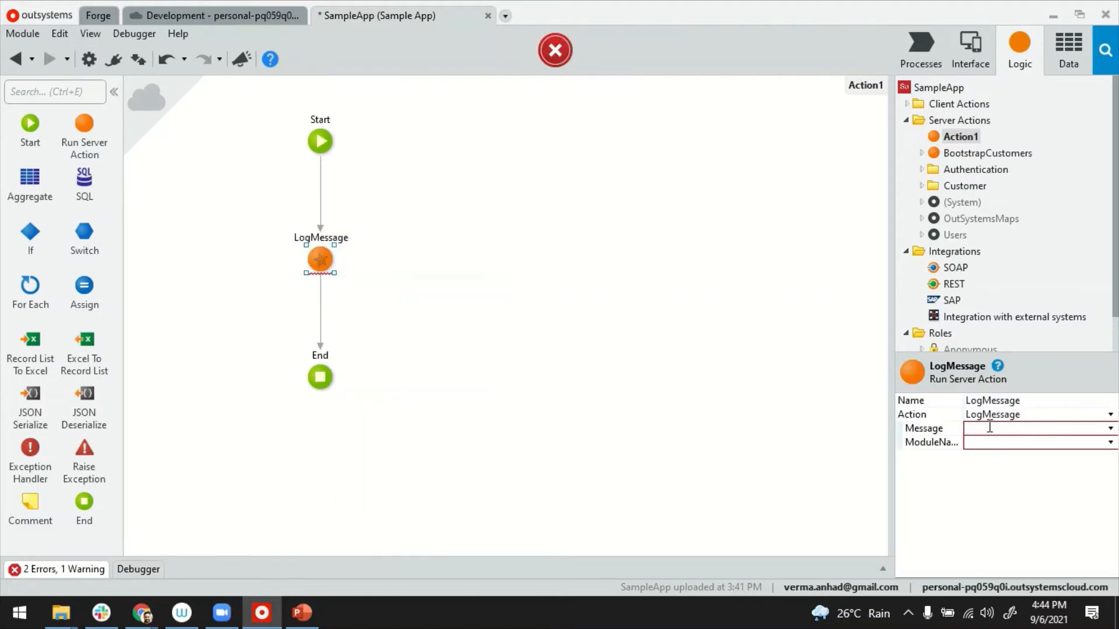
type("\"f\"")
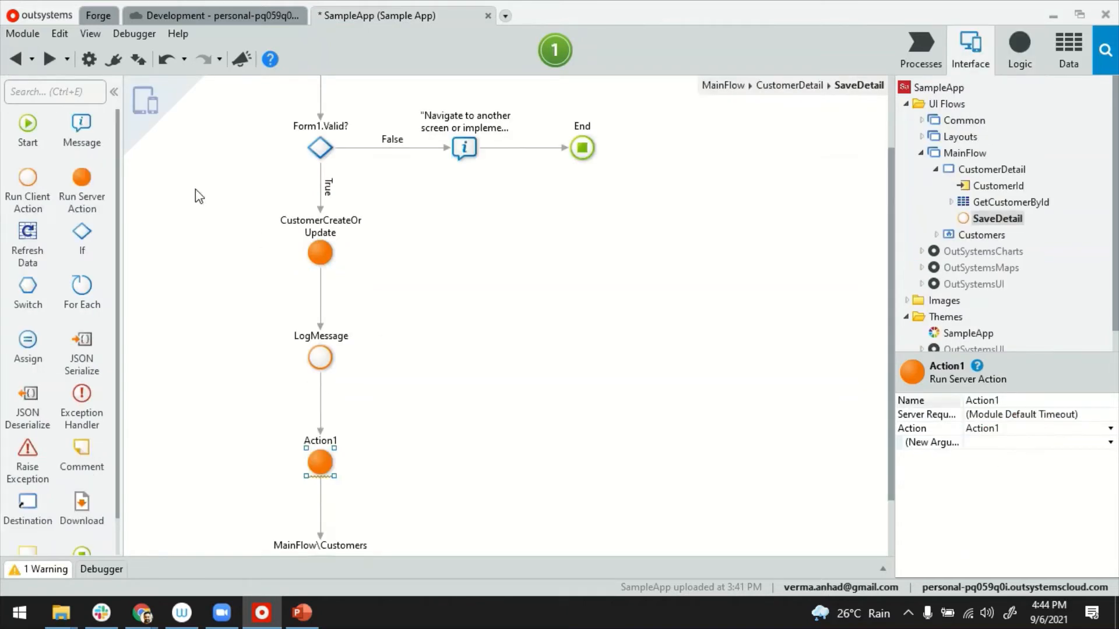
Step: Add LogMessage to the AllExceptions handler with Message AllExceptions.ExceptionMessage and ModuleName "SampleApp"
scroll("down", 3)
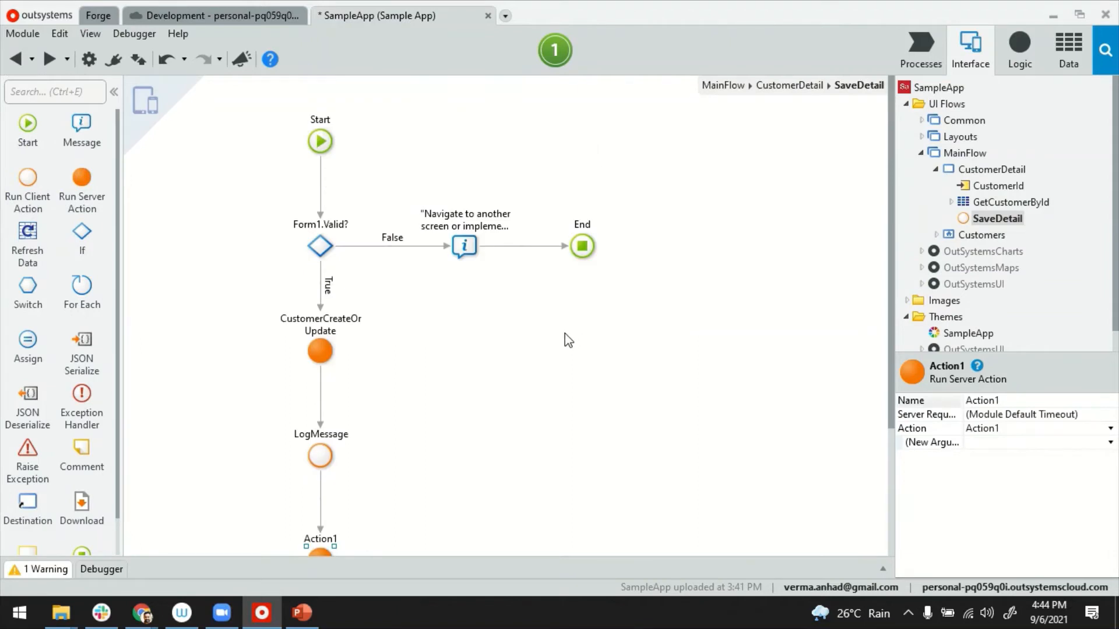
mouse_move(137, 411)
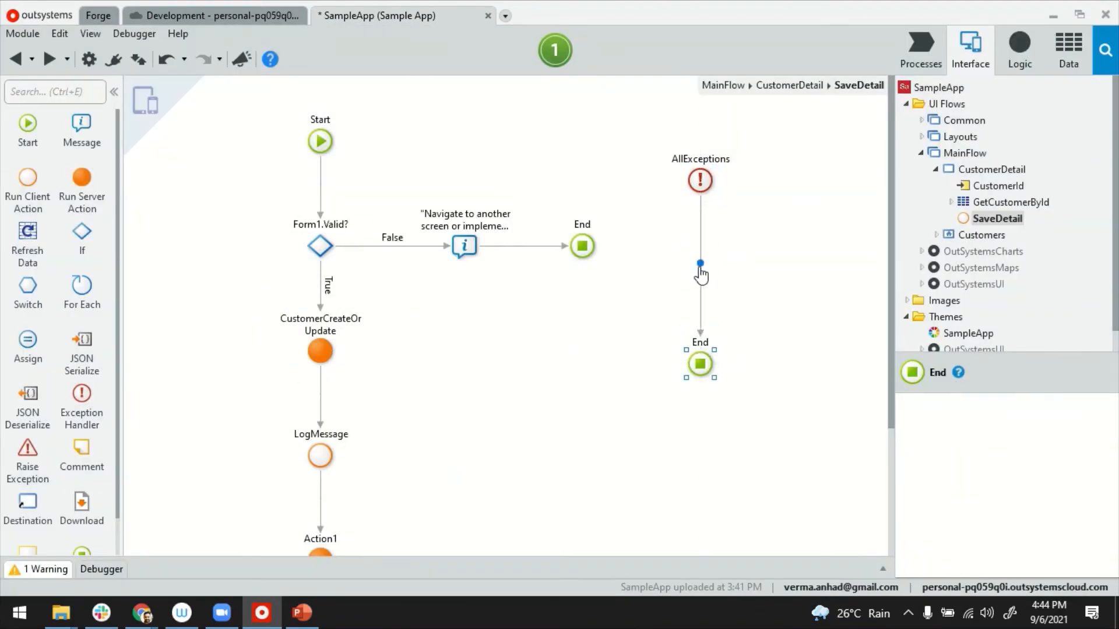
left_click(699, 265)
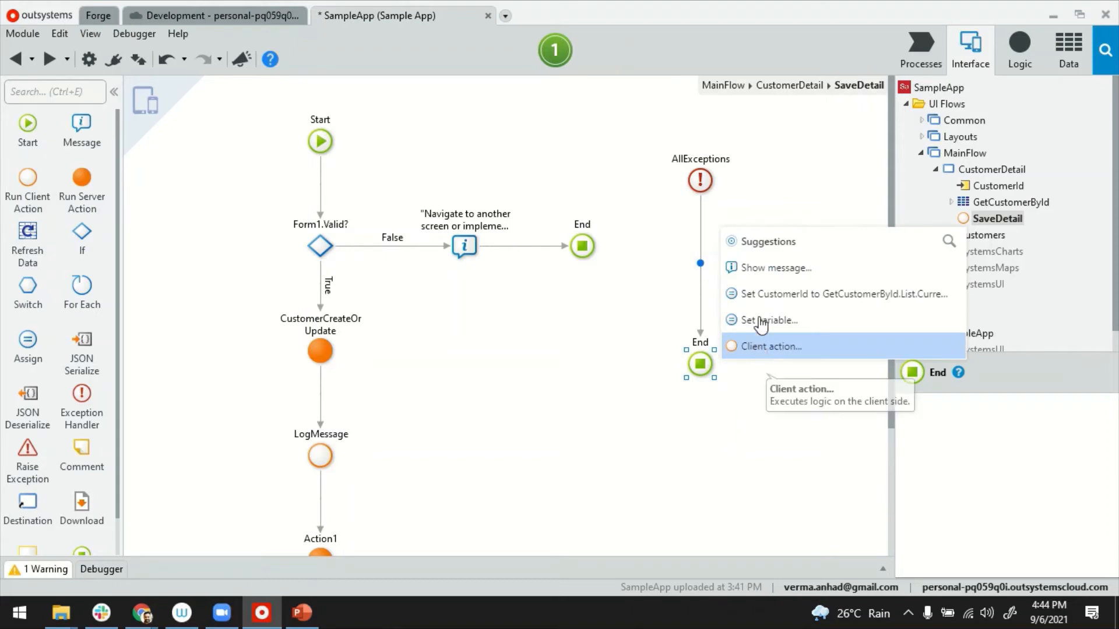
left_click(842, 241)
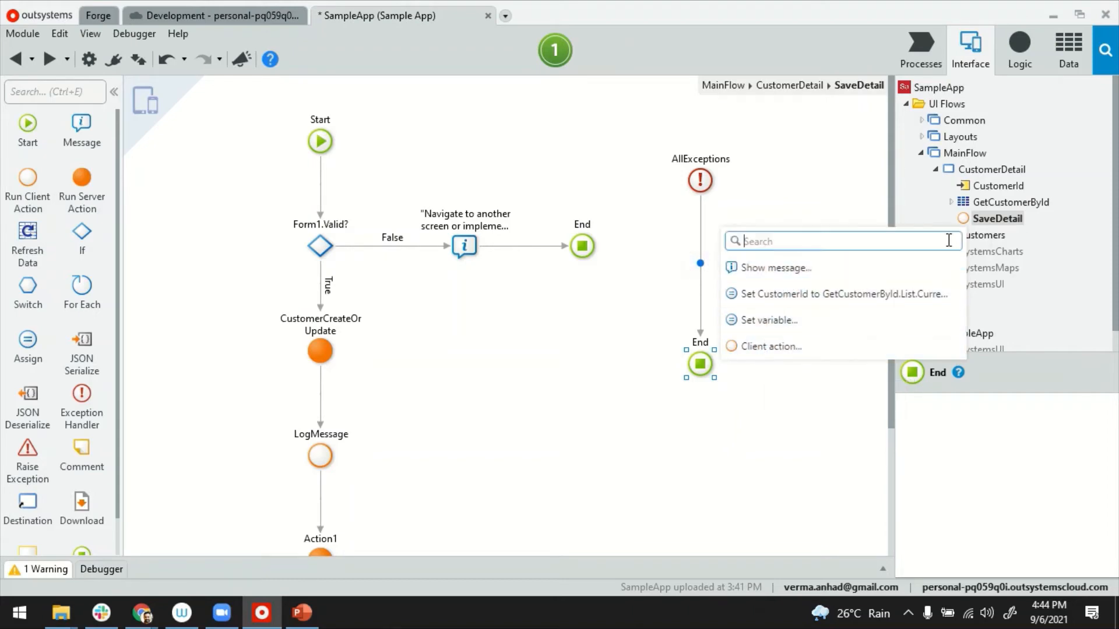
left_click(771, 346)
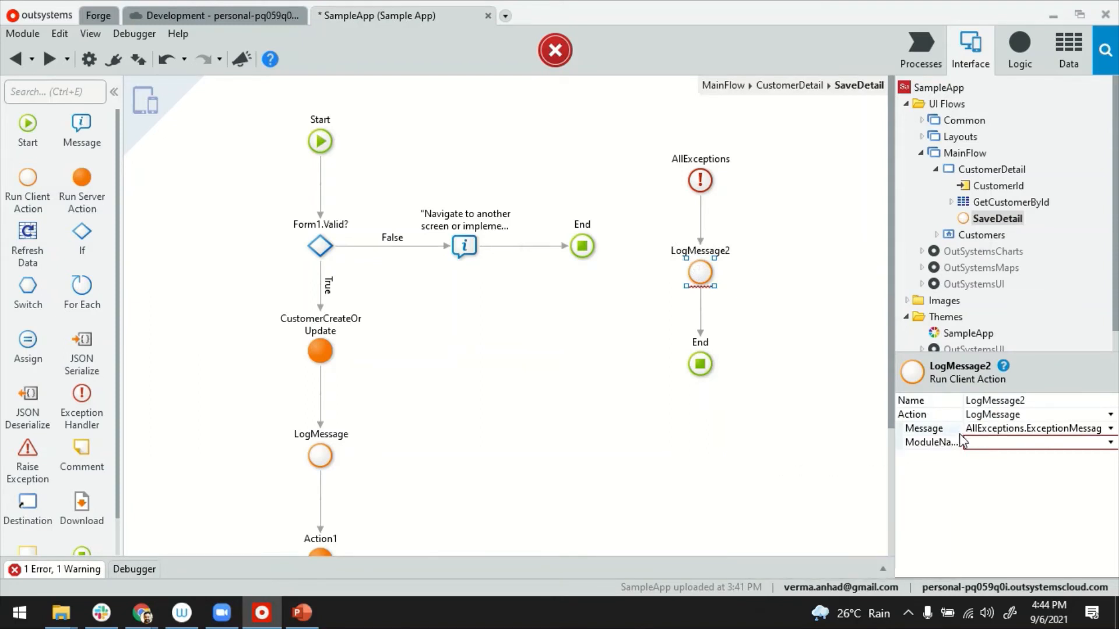
left_click(1038, 428)
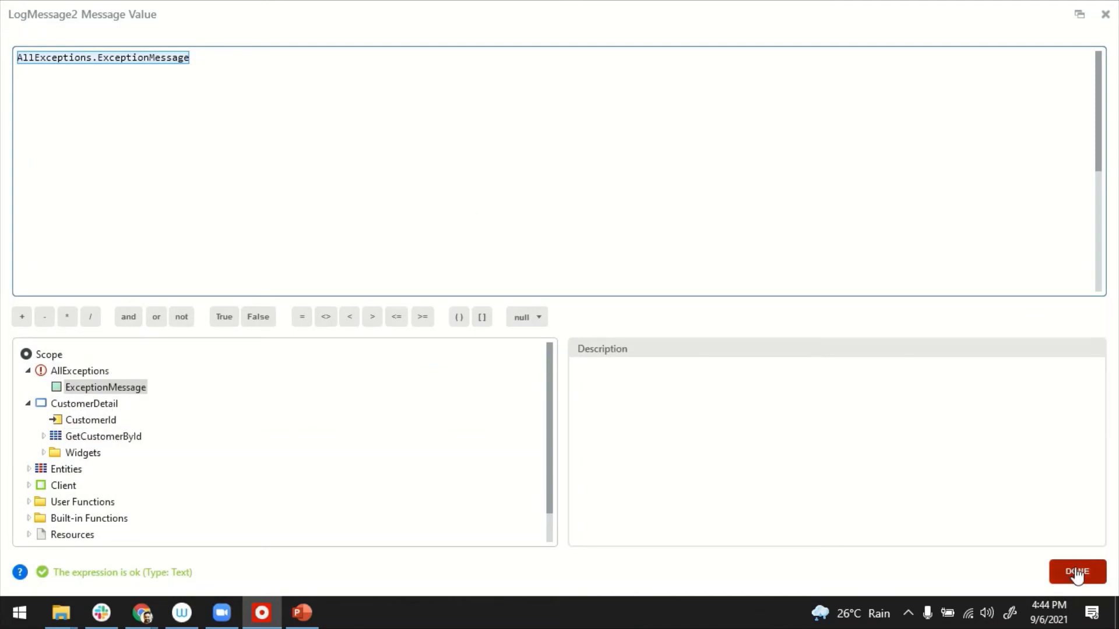
left_click(1076, 572)
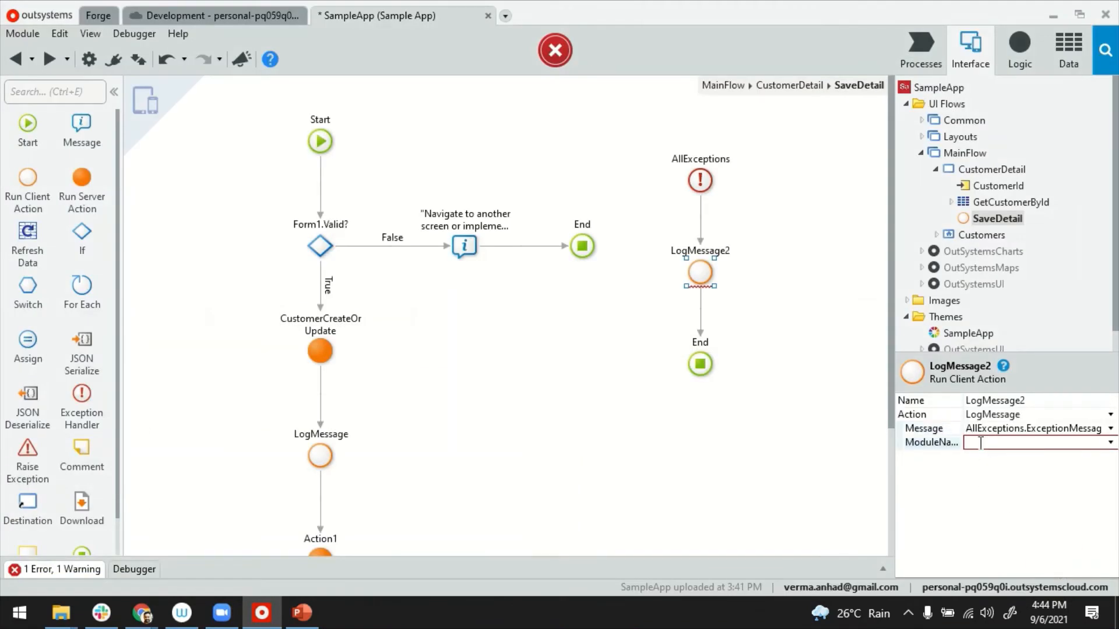
type("\"SampleApp\"")
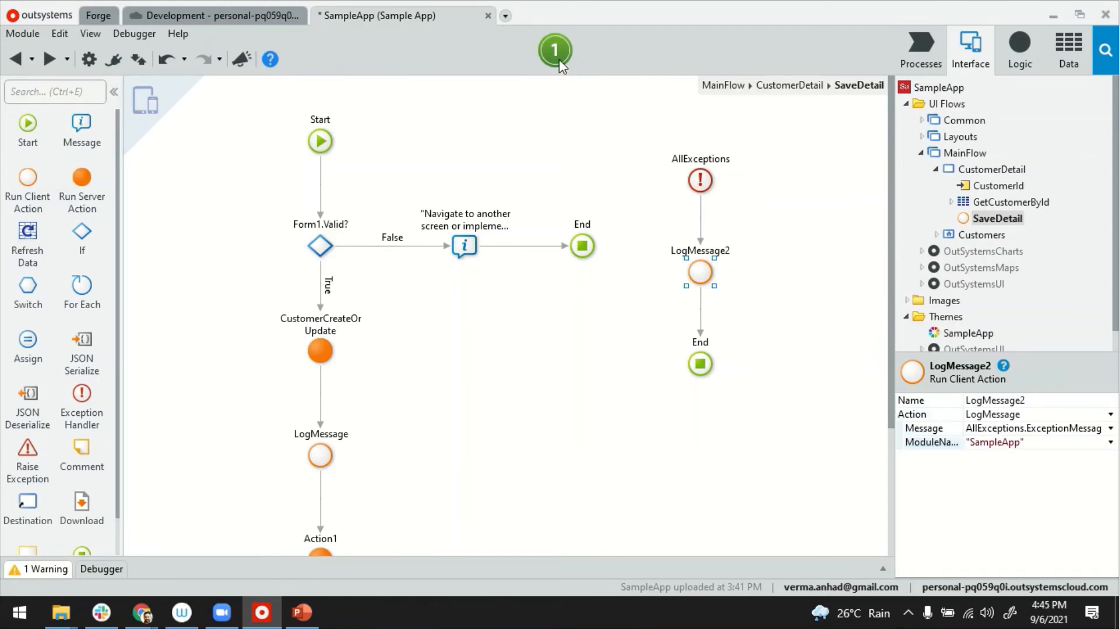
Step: 1-Click Publish SampleApp and open it in the browser once Done
left_click(555, 50)
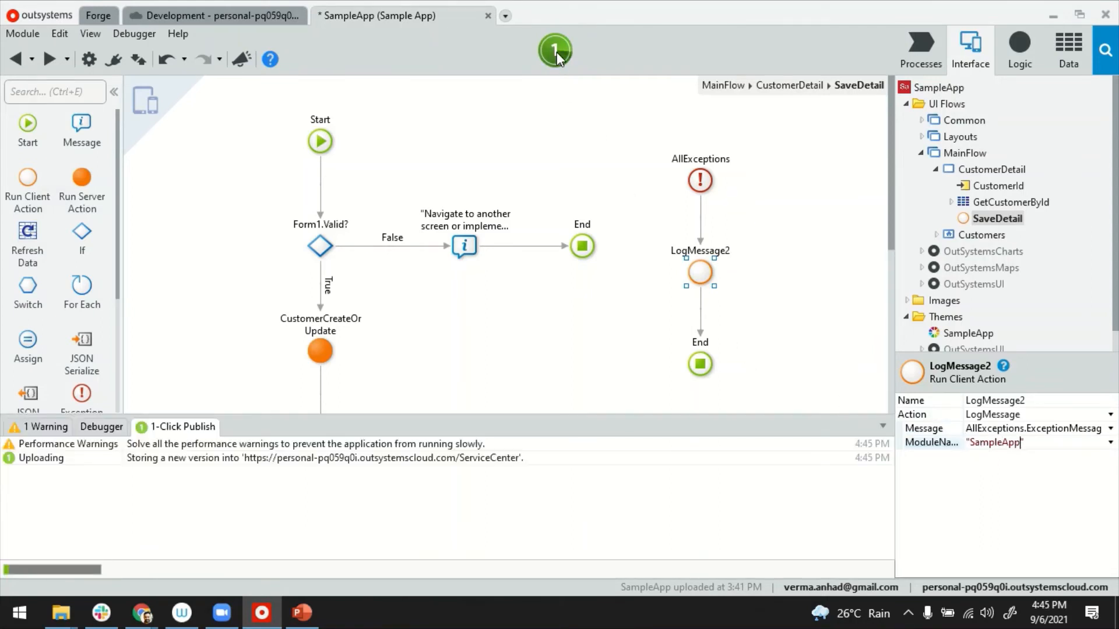
mouse_move(554, 50)
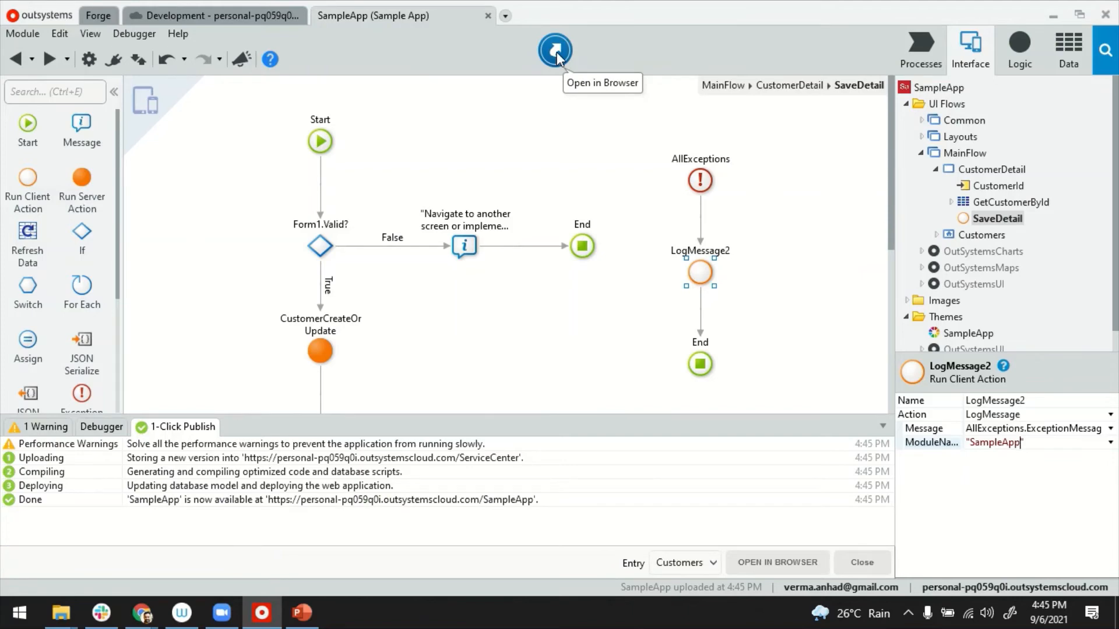
left_click(554, 50)
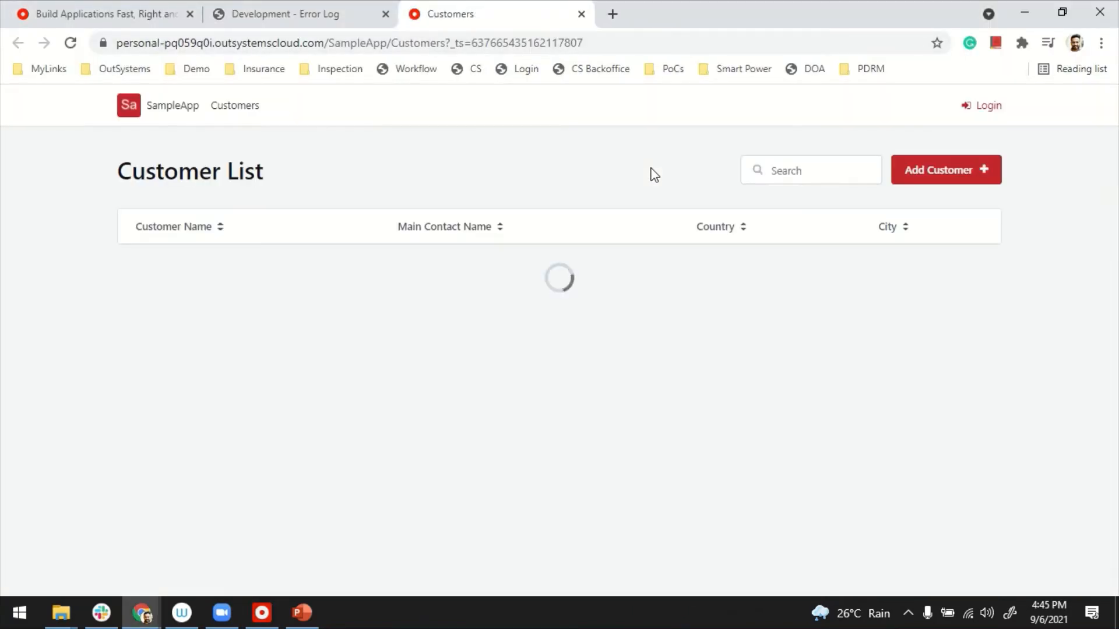
Step: Log in to SampleApp with username 'joh' and password
left_click(988, 105)
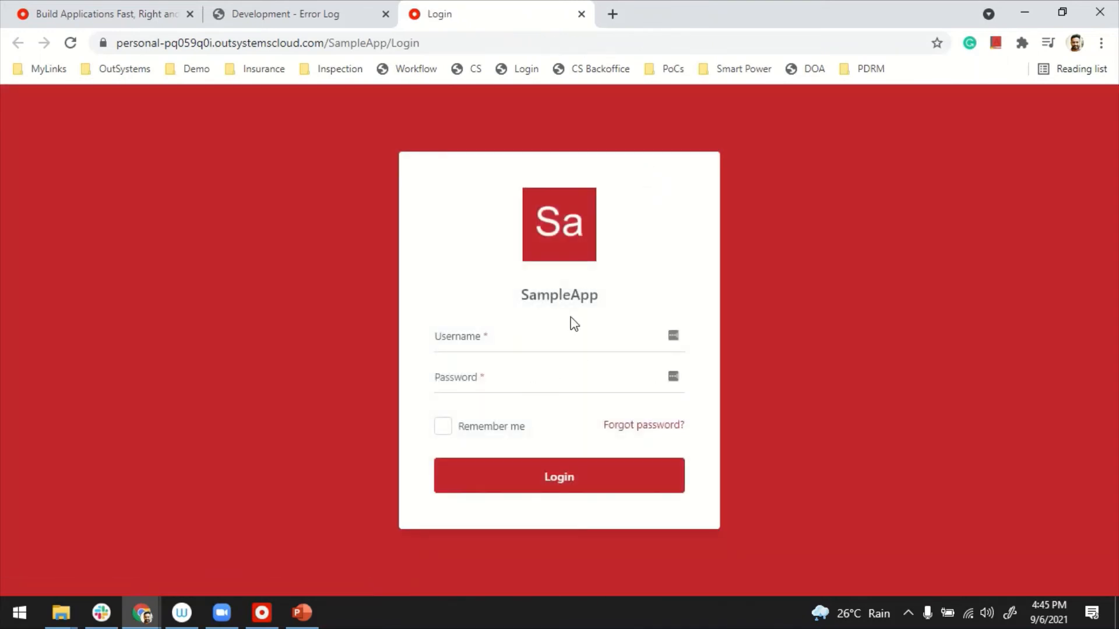
type("john")
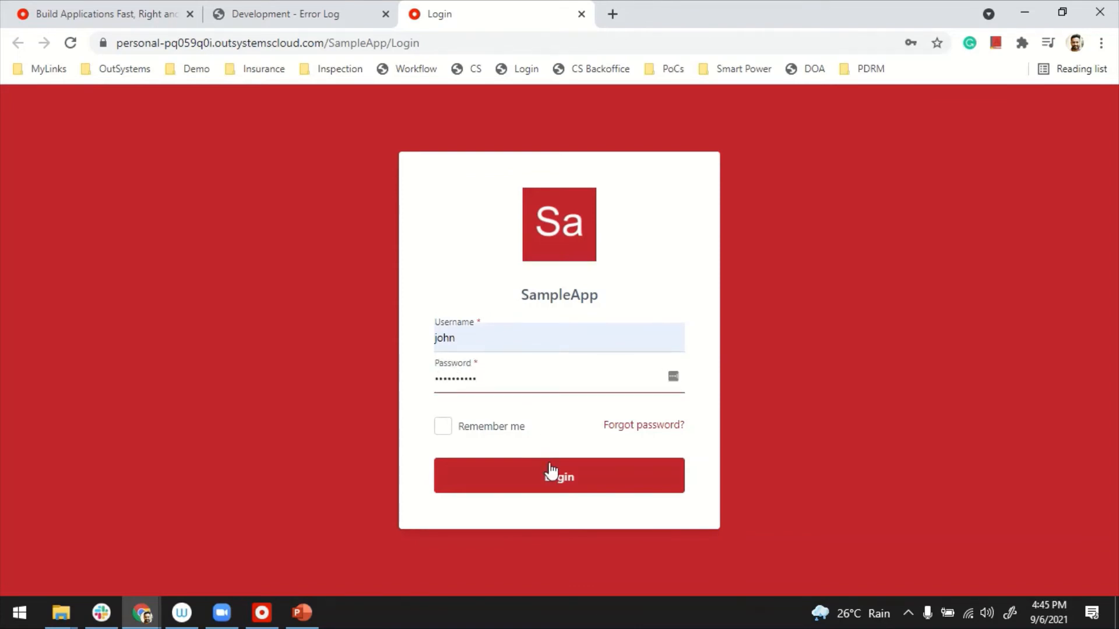
left_click(559, 476)
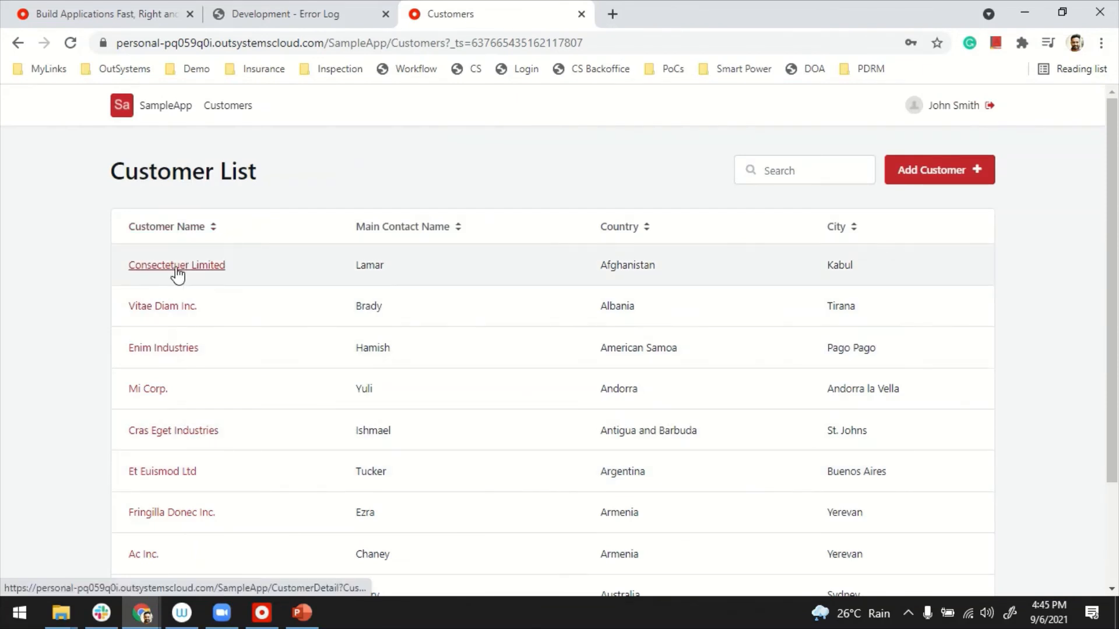
Step: Open Consectetuer Limited and save the customer record
left_click(176, 264)
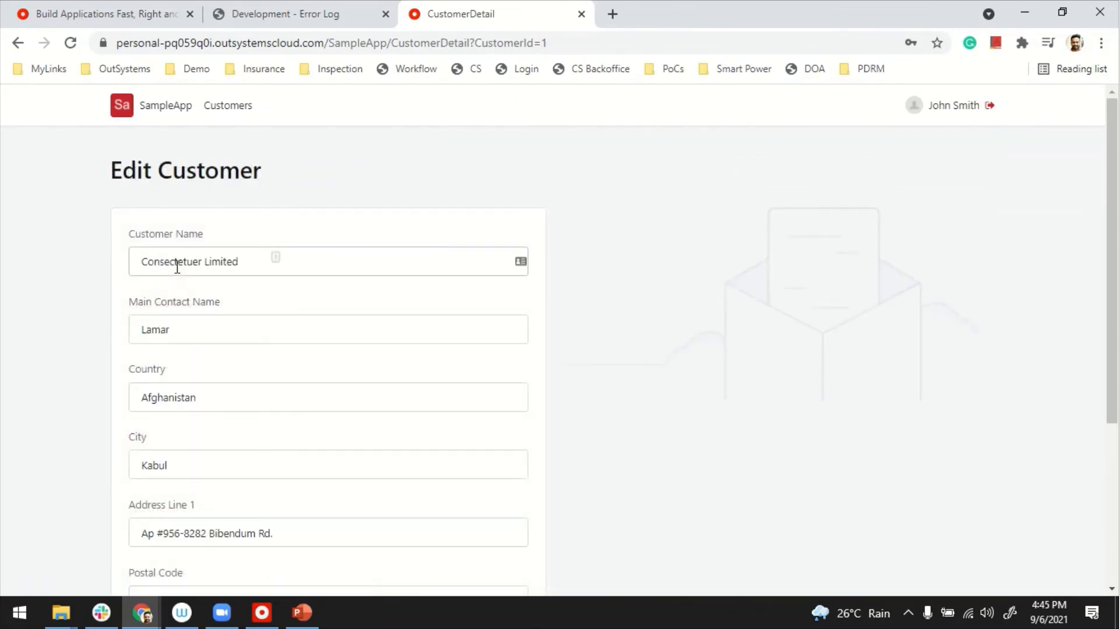
scroll("down", 3)
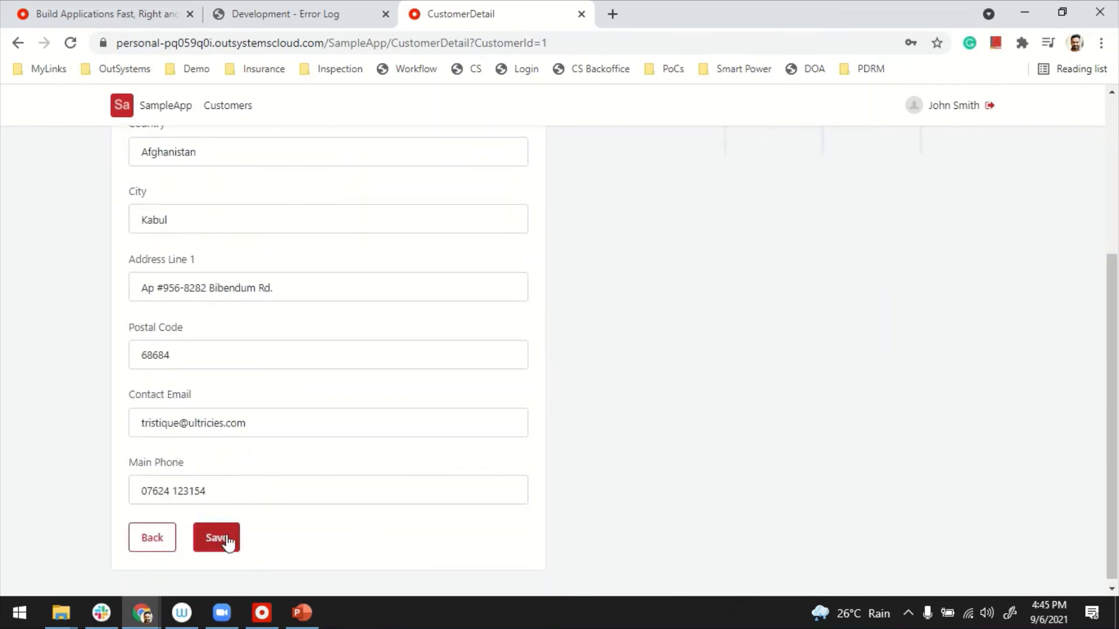
left_click(217, 537)
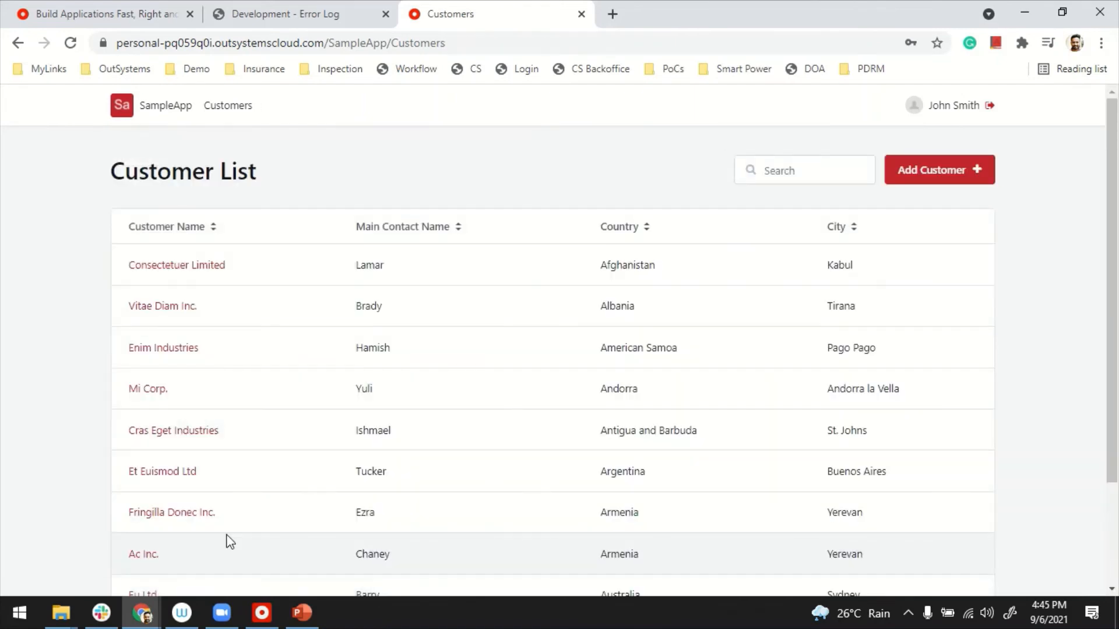
mouse_move(290, 14)
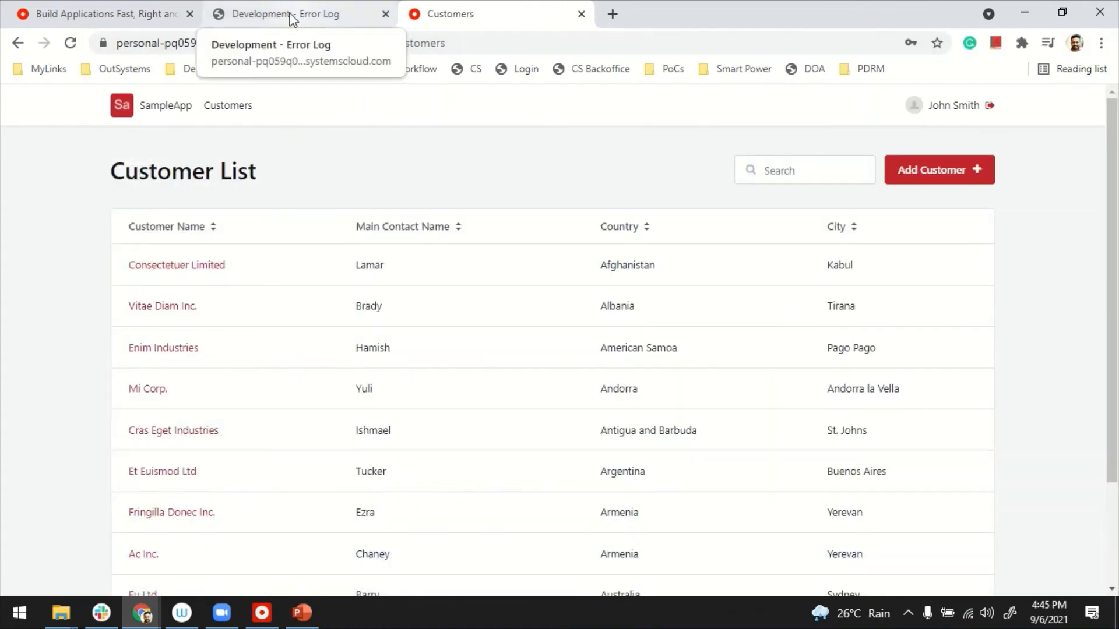
Step: Filter Service Center's Error Log to the SampleApp module, showing 'Registered role required'
left_click(286, 14)
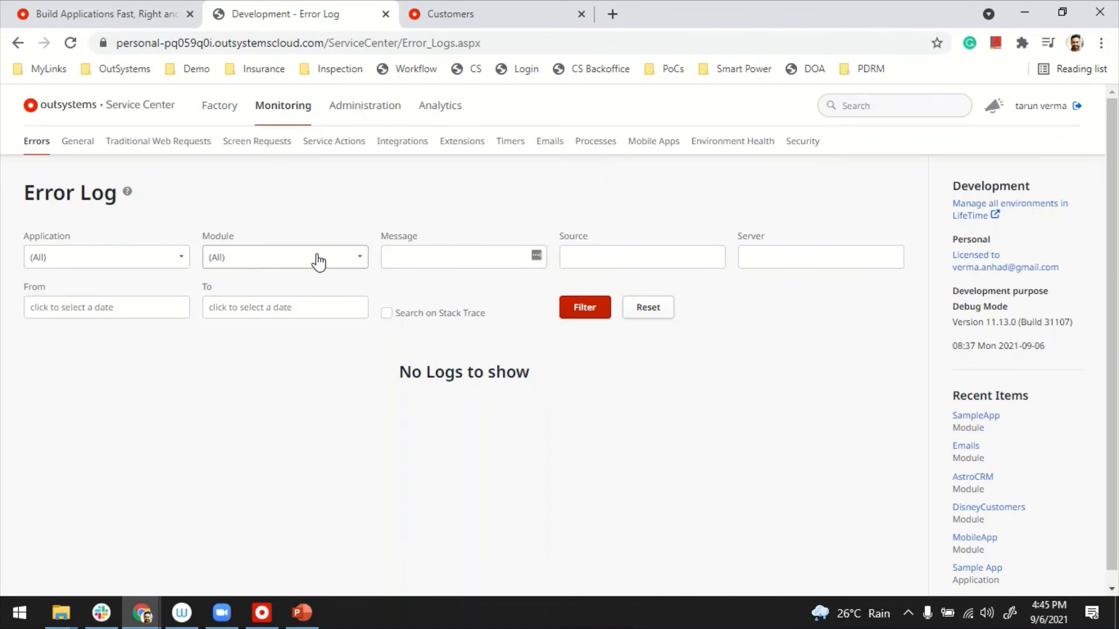
left_click(285, 257)
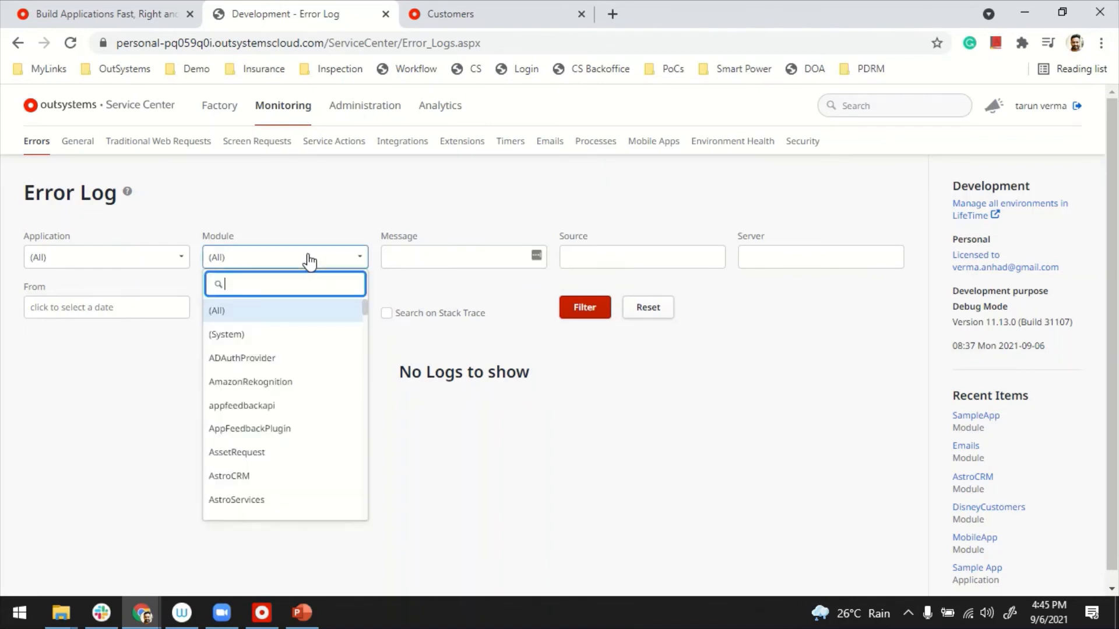
type("sam")
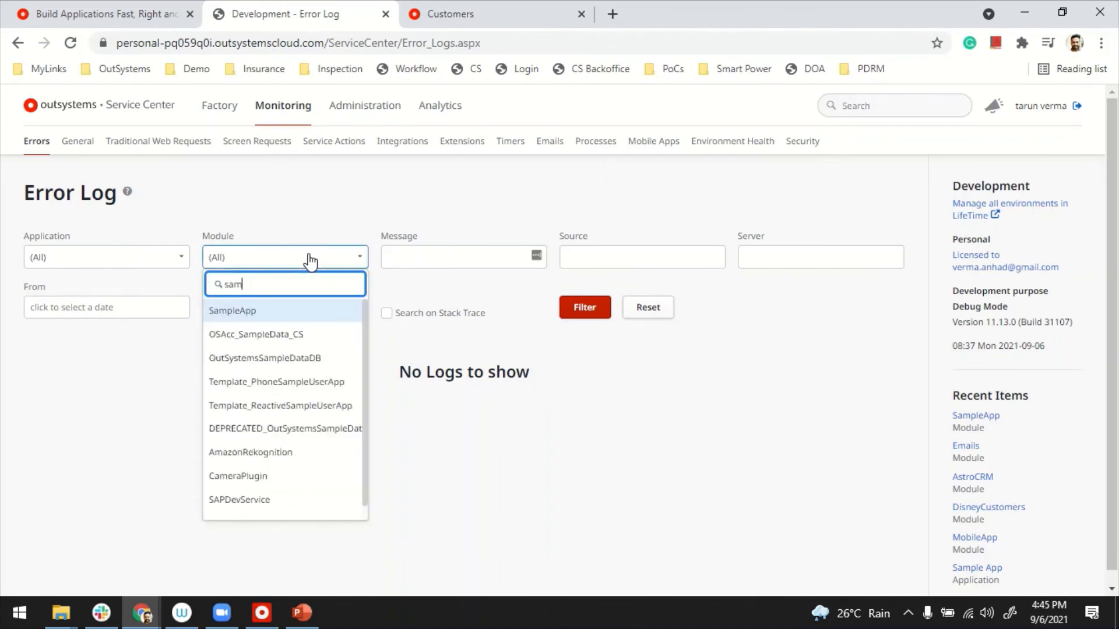
left_click(232, 310)
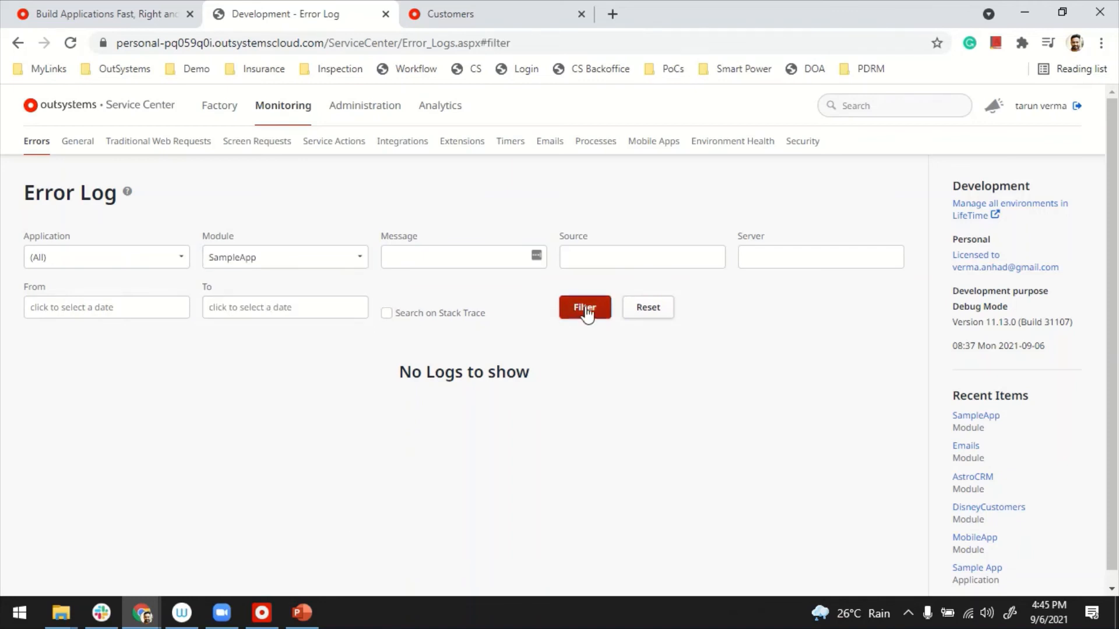
left_click(584, 306)
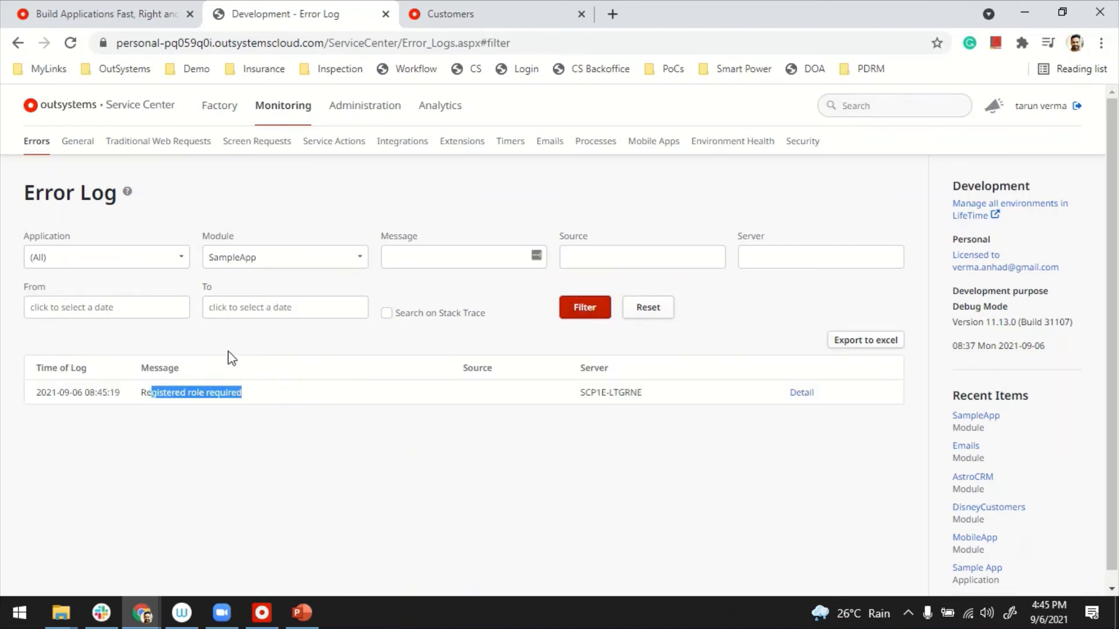
mouse_move(270, 407)
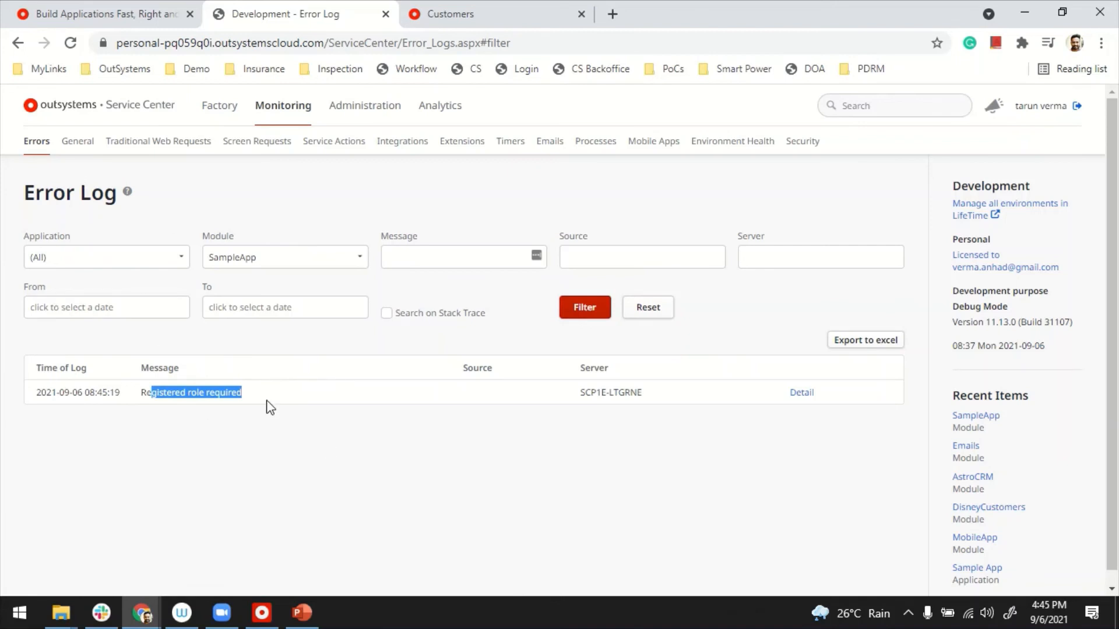
Step: View the General Log entries 'Consectetuer Limited was updated' and 'from server side', highlighting the customer name
left_click(77, 141)
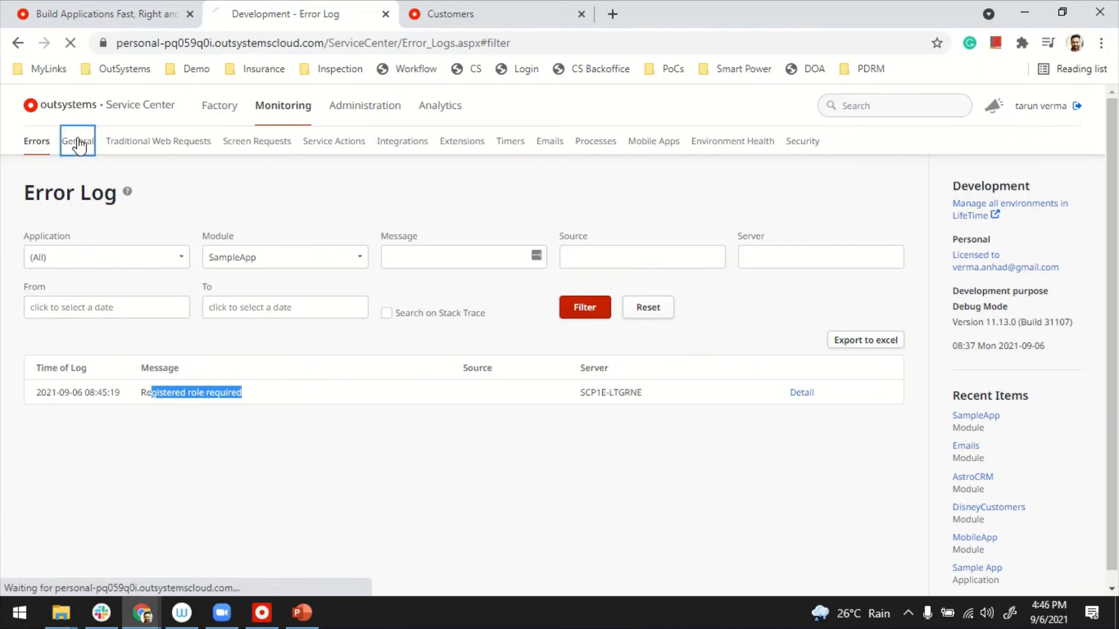
left_click(77, 141)
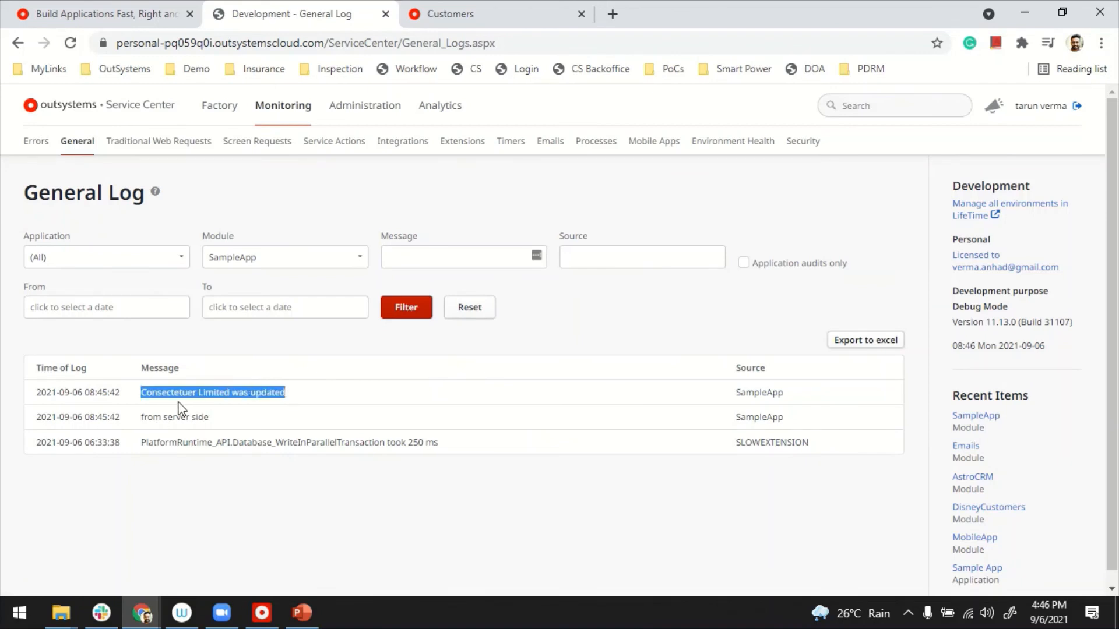
left_click_drag(283, 393, 228, 393)
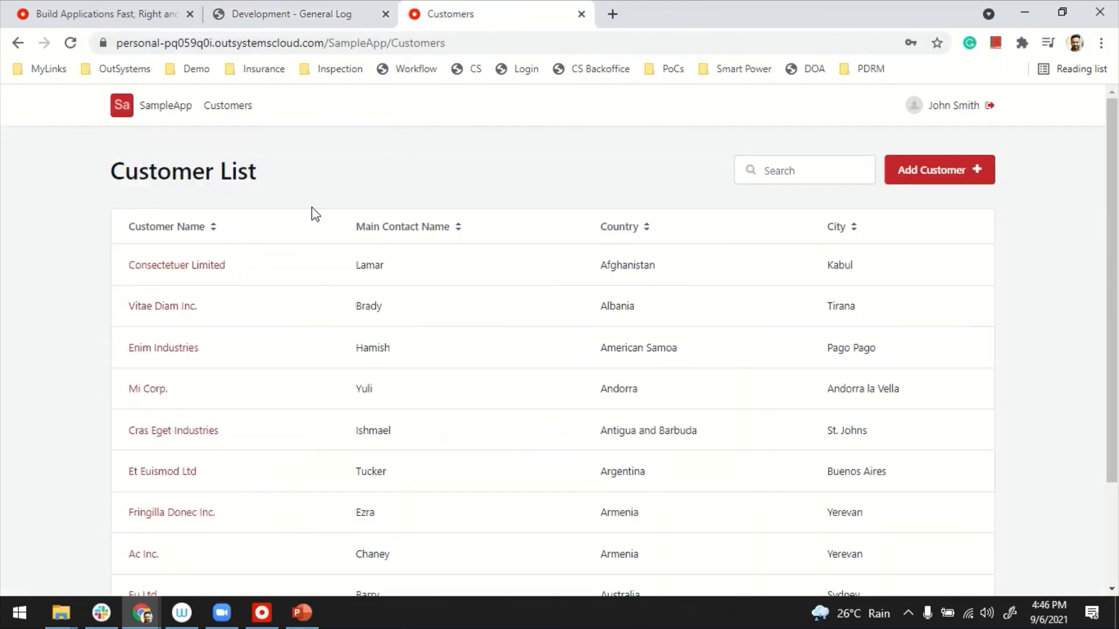
left_click(288, 14)
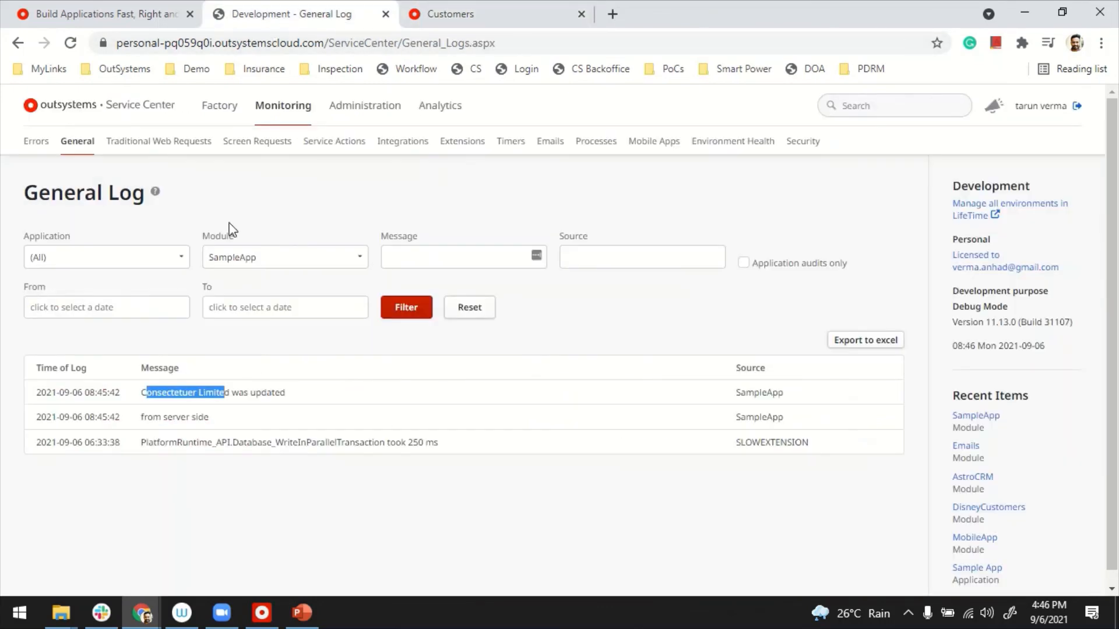